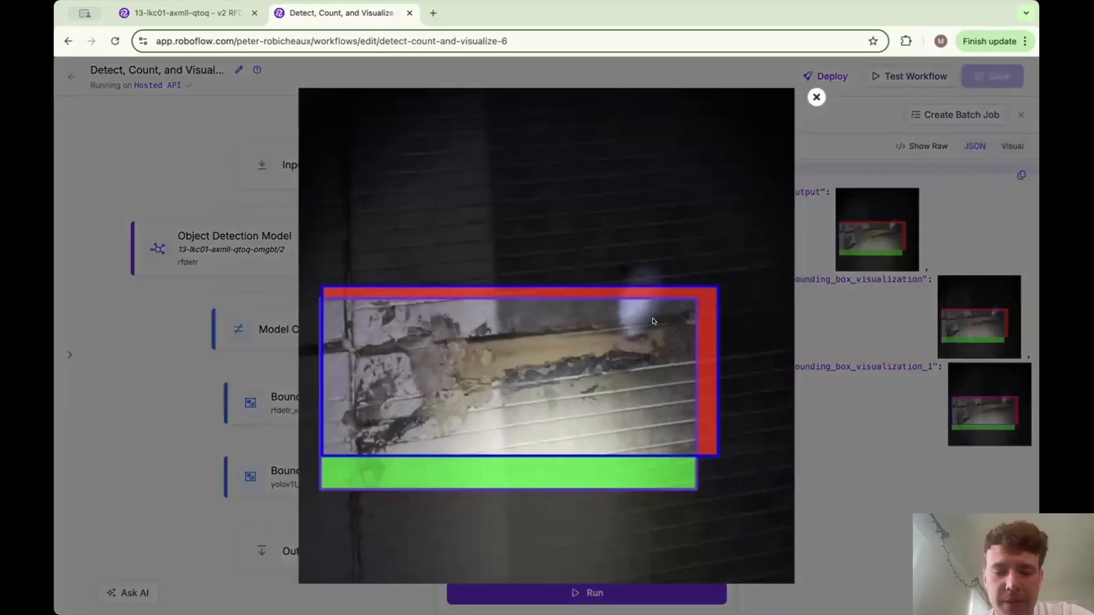
mouse_move(329, 287)
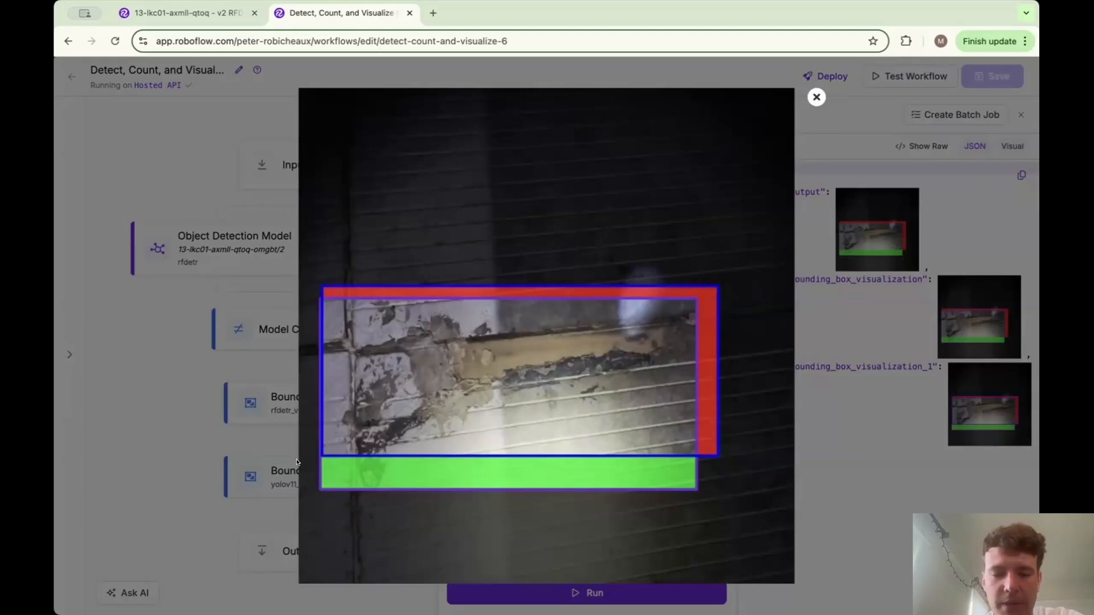
mouse_move(685, 341)
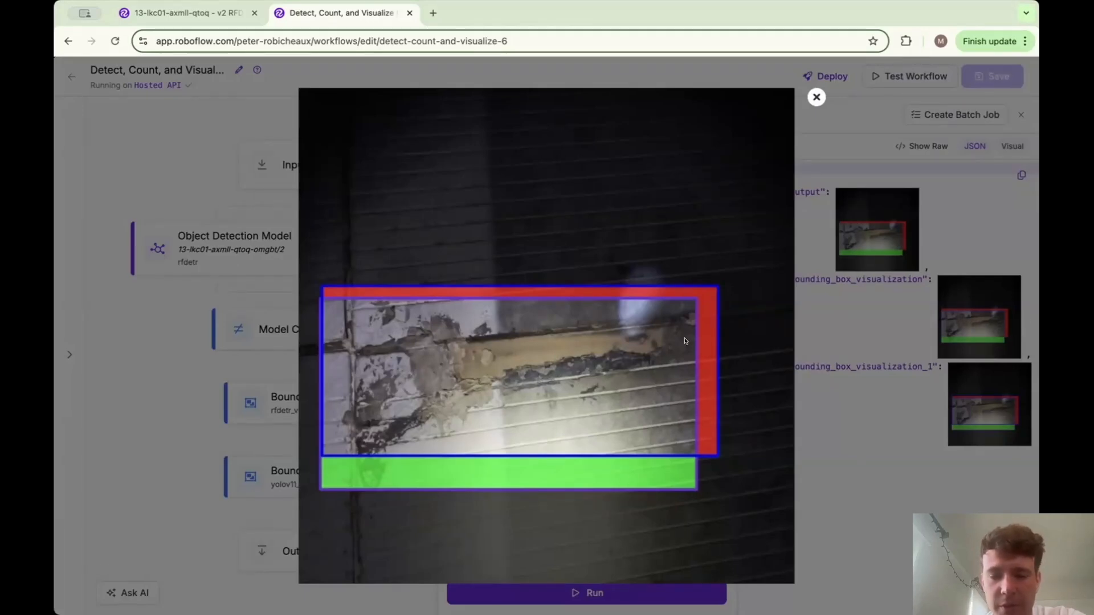
mouse_move(351, 340)
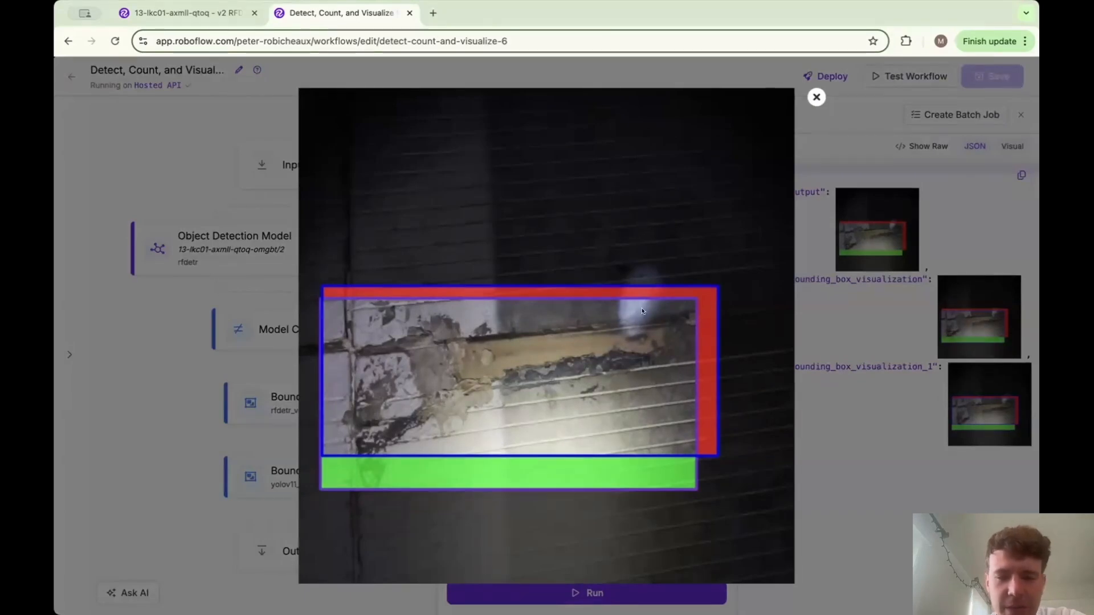
mouse_move(757, 153)
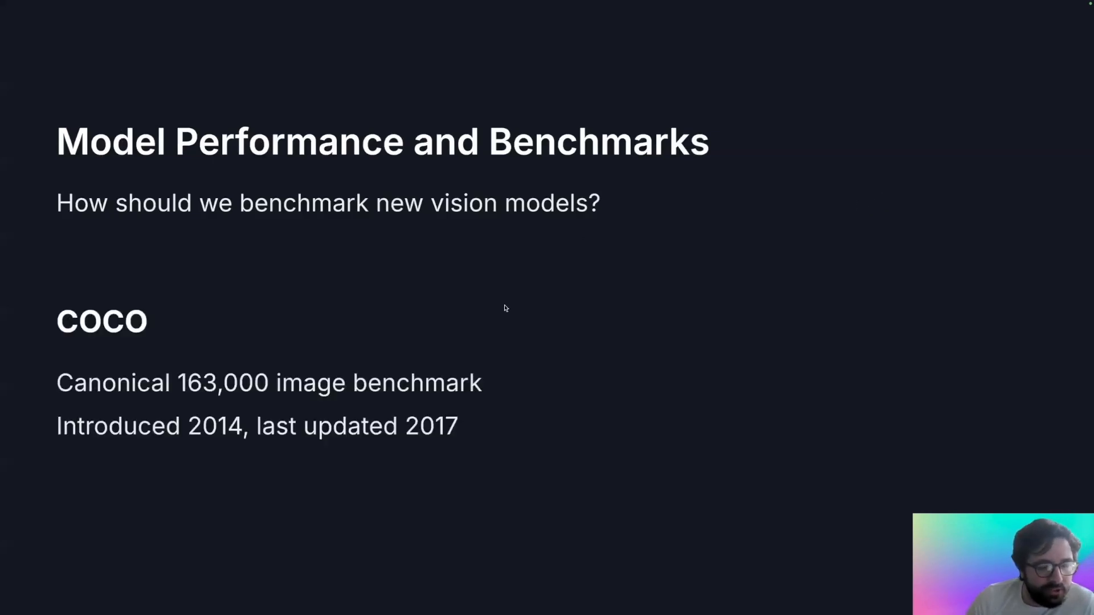
mouse_move(649, 323)
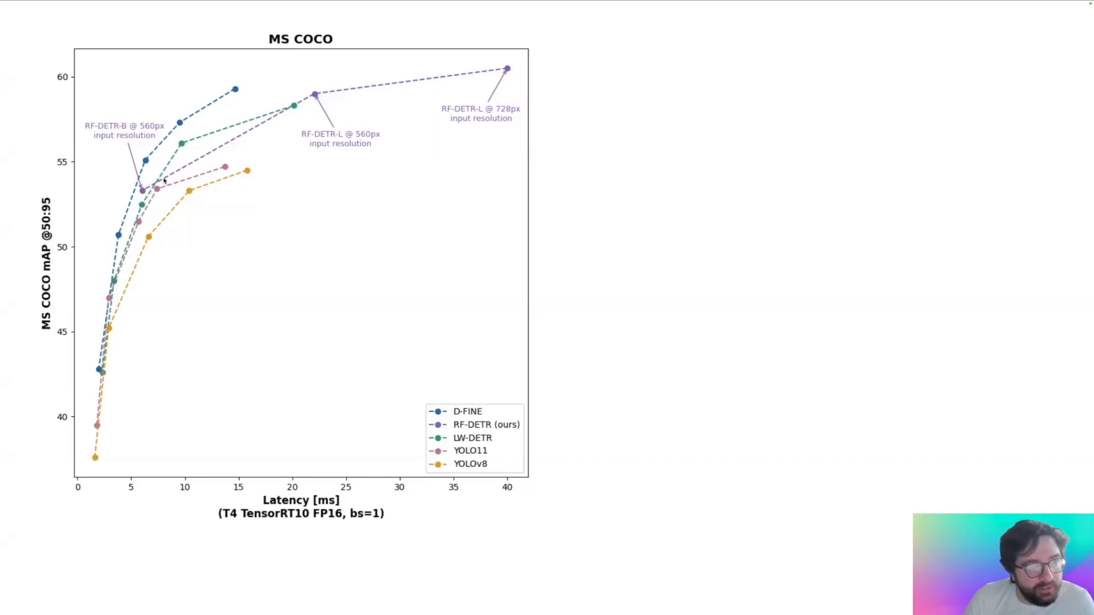
mouse_move(127, 194)
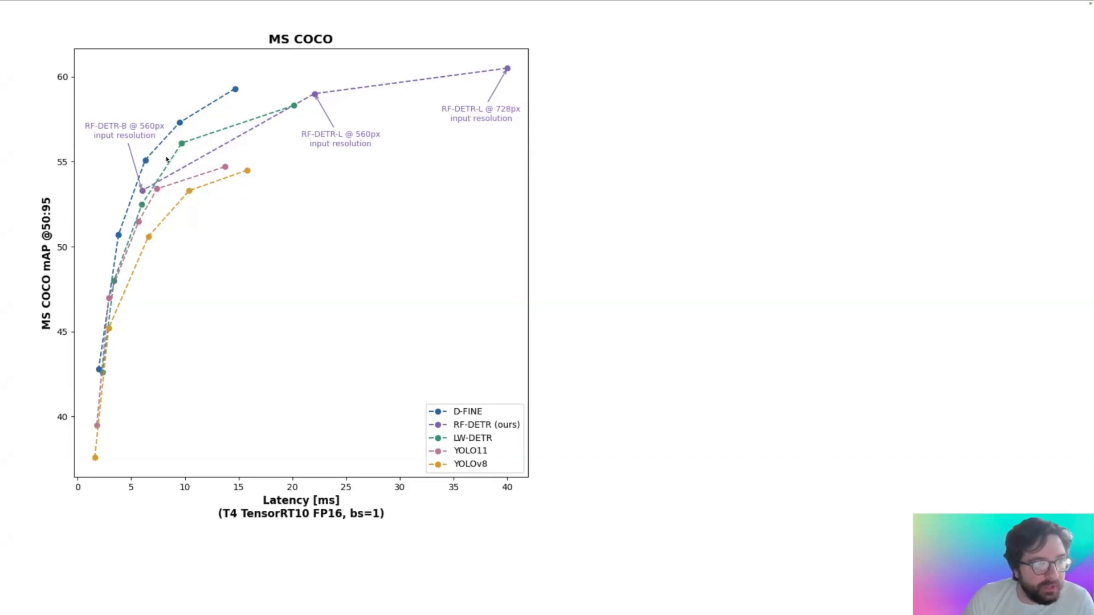
mouse_move(314, 97)
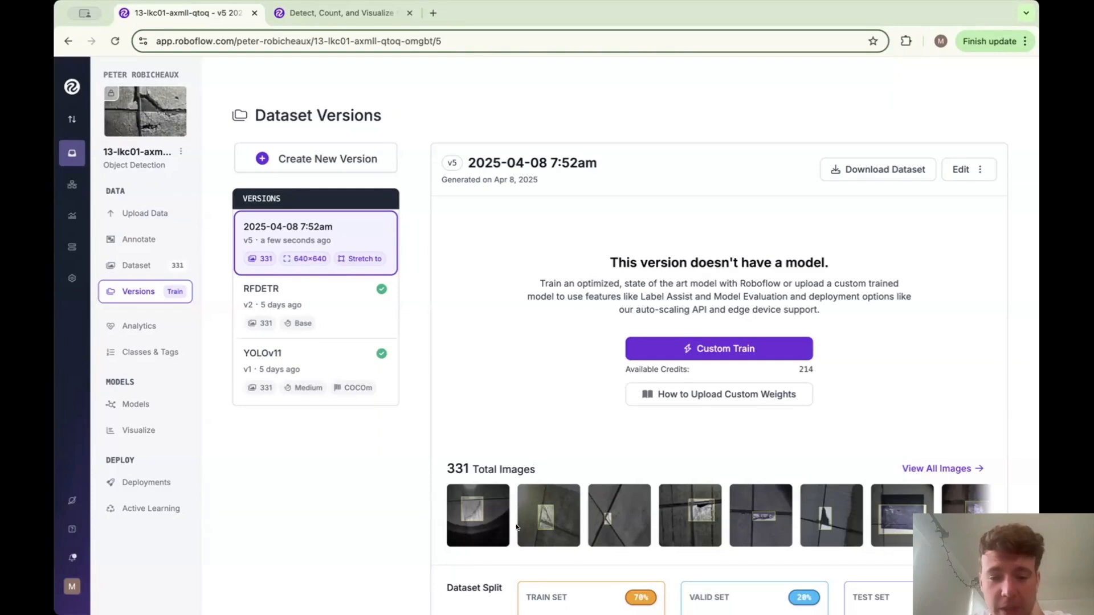
mouse_move(550, 488)
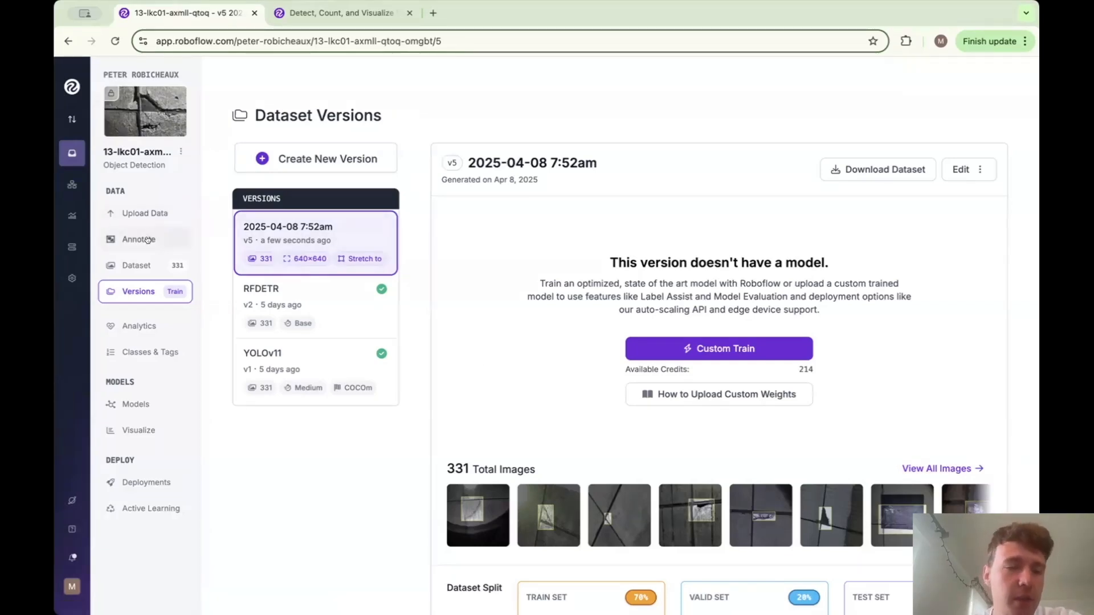
Inspect a labelled image's annotation, then return to the dataset versions list
left_click(136, 265)
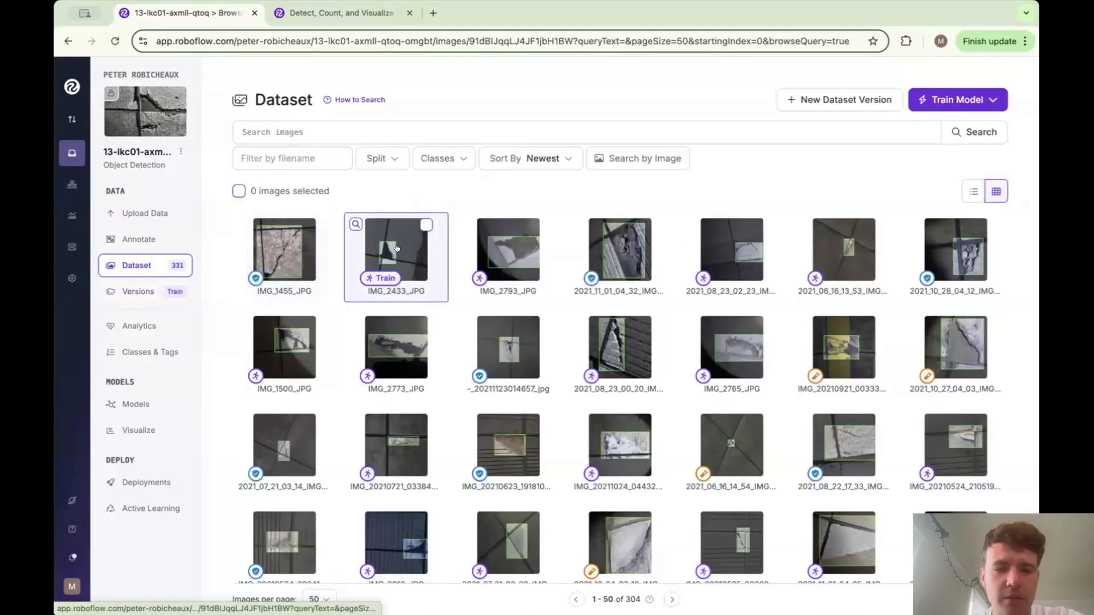
left_click(507, 248)
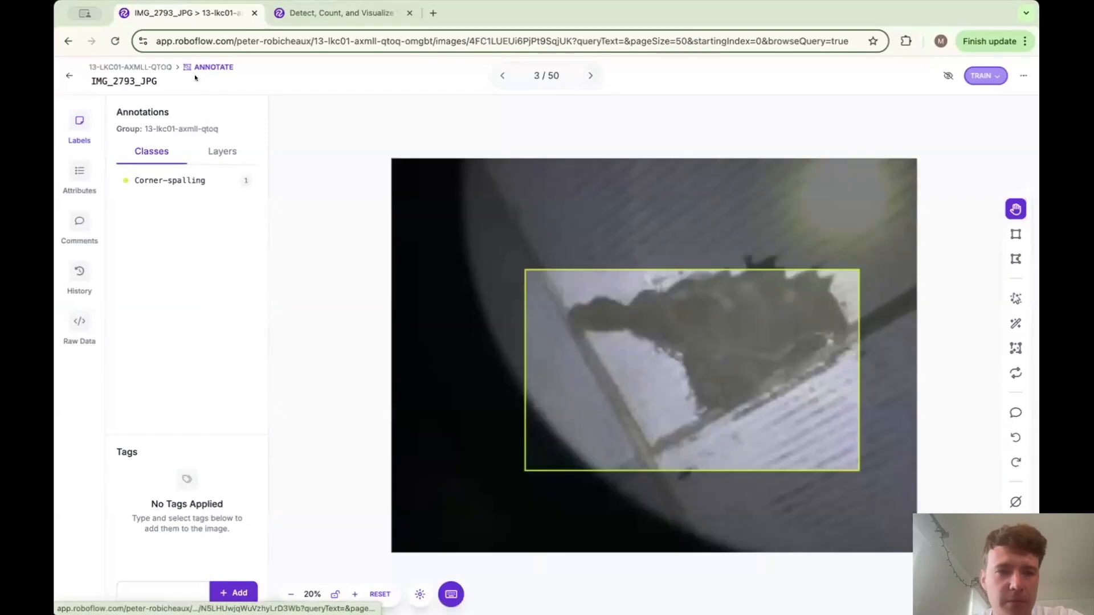
left_click(69, 75)
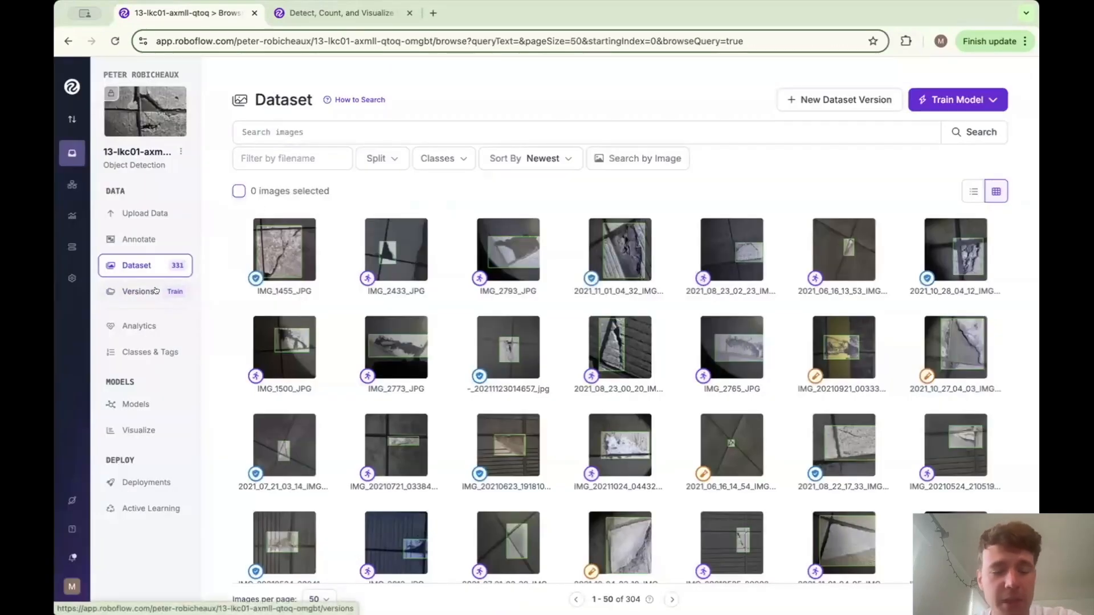
left_click(138, 291)
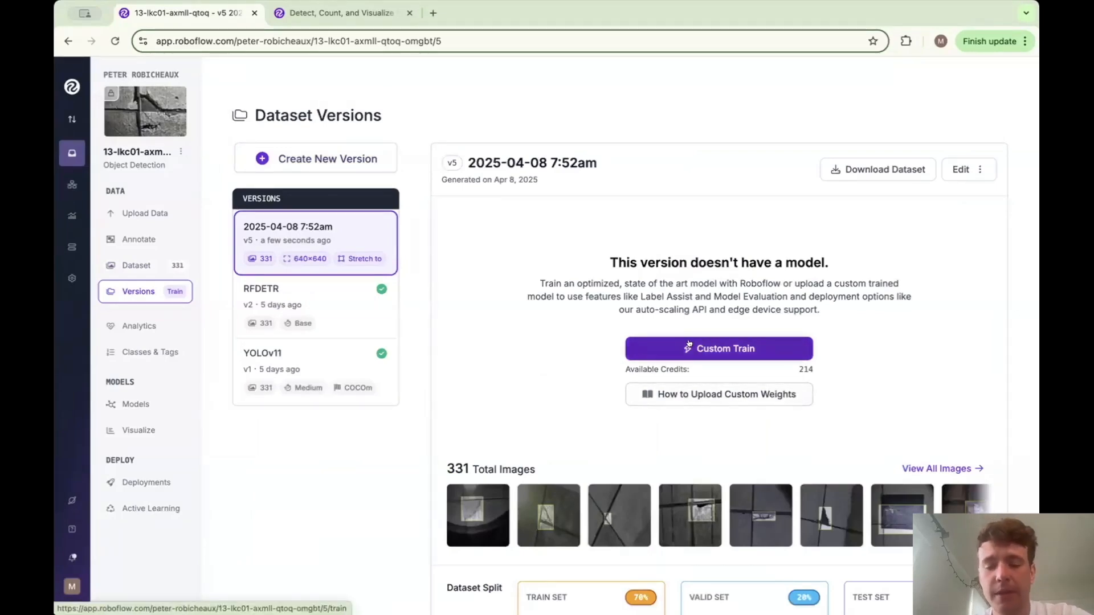
Configure RF-DETR Base training on v5, starting from the previous v2 checkpoint
left_click(719, 348)
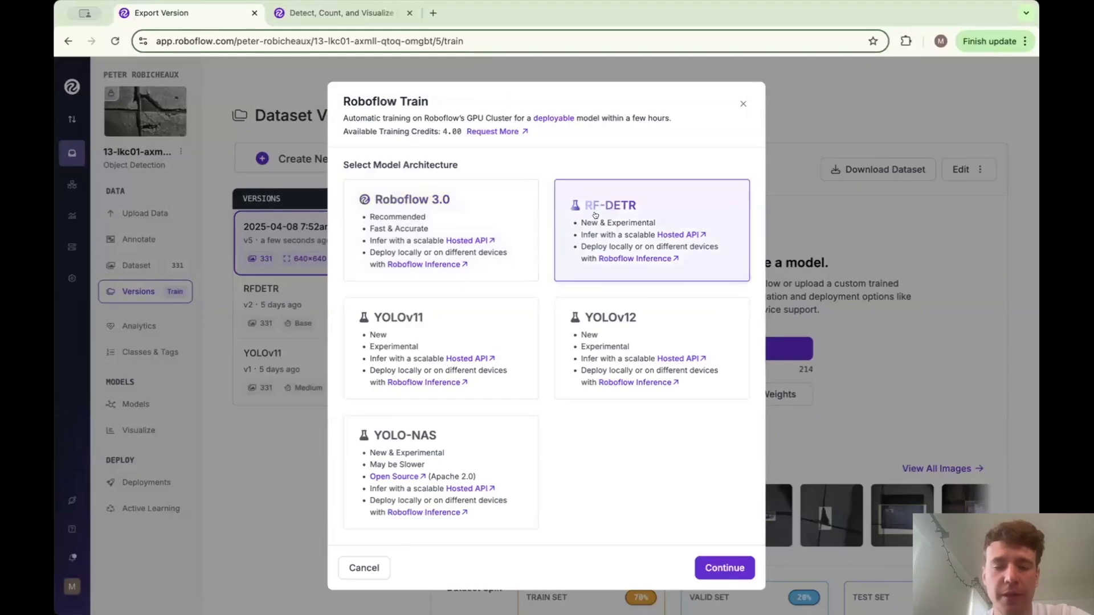
mouse_move(213, 181)
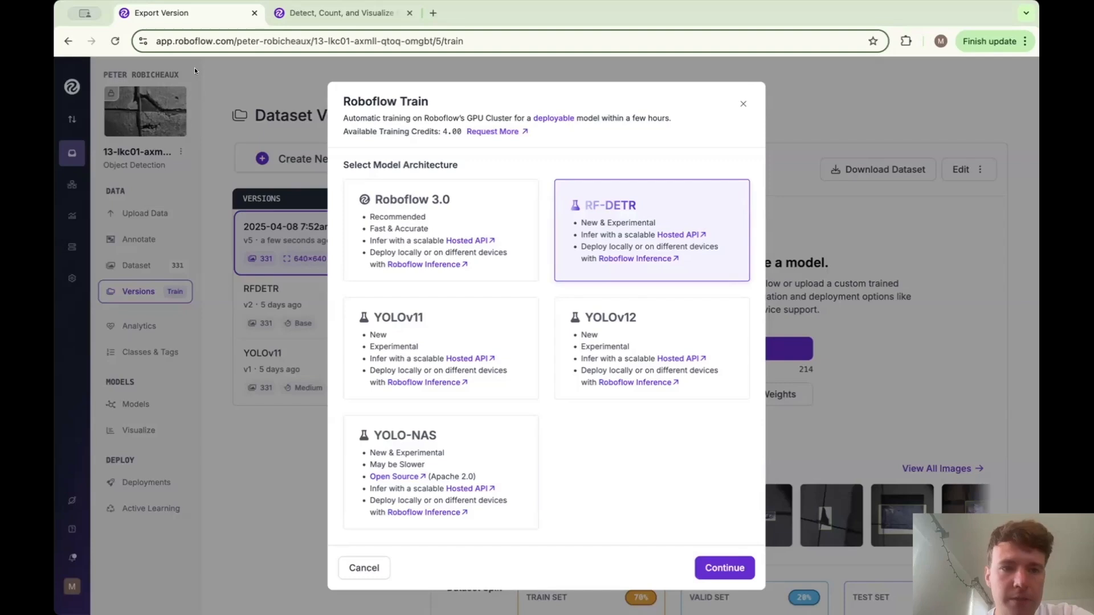
left_click(724, 567)
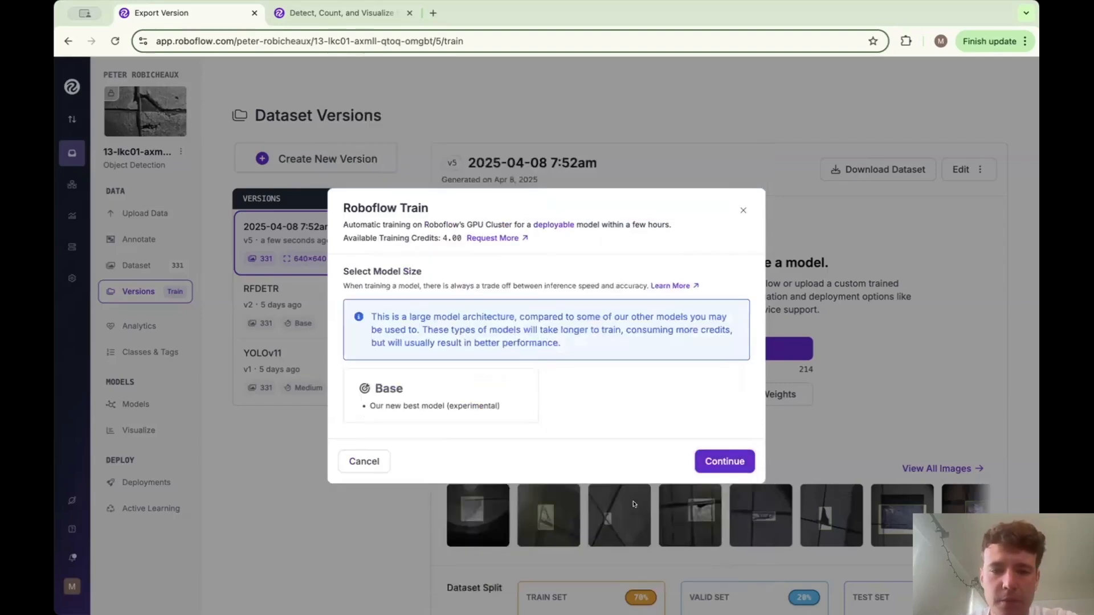
left_click(439, 396)
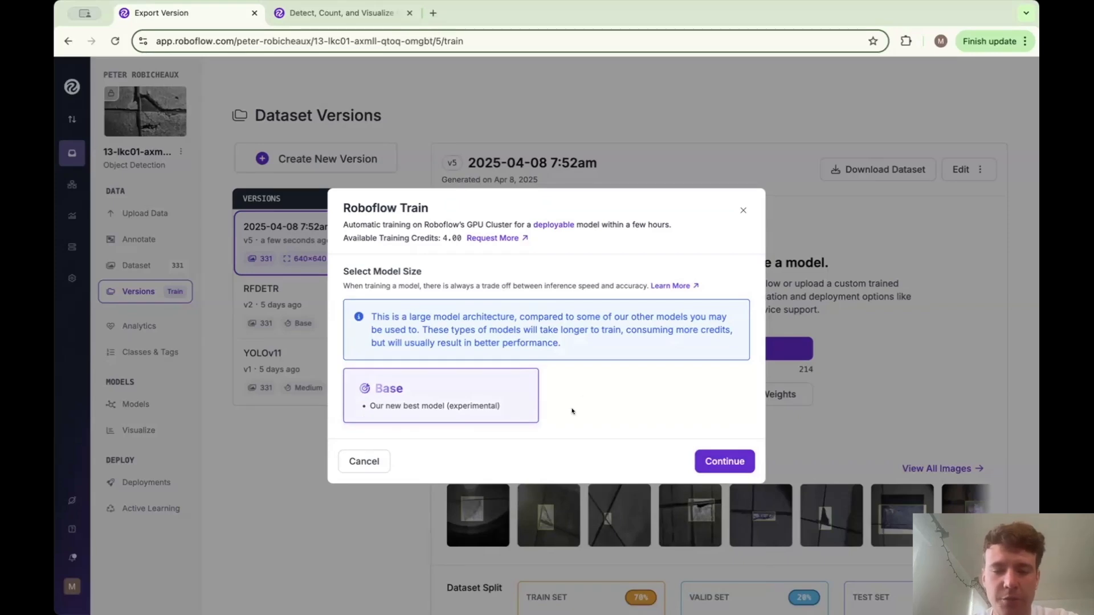
mouse_move(663, 435)
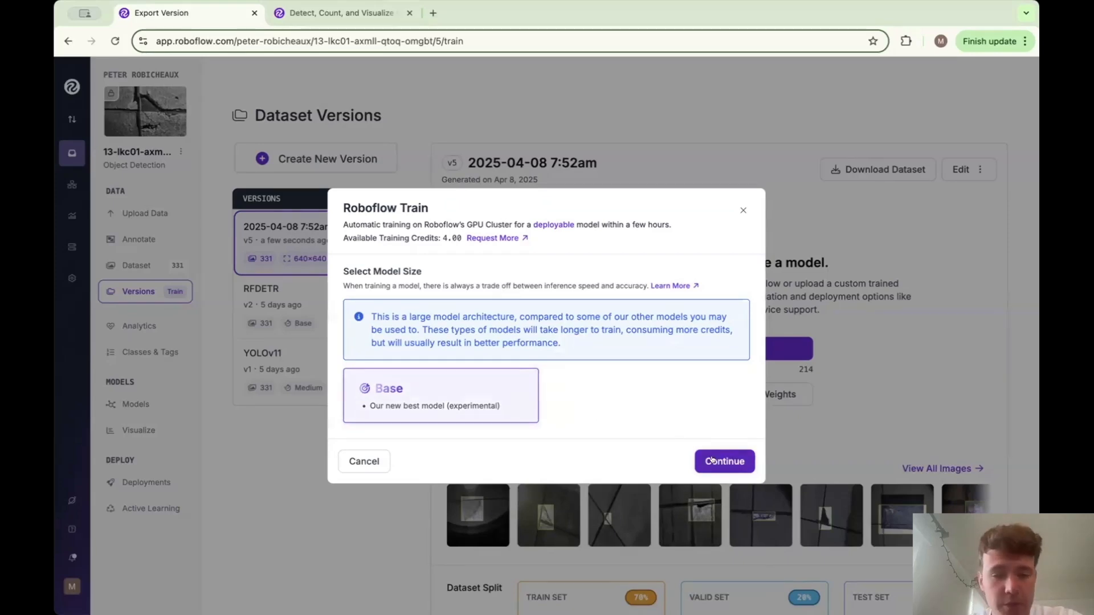
left_click(724, 461)
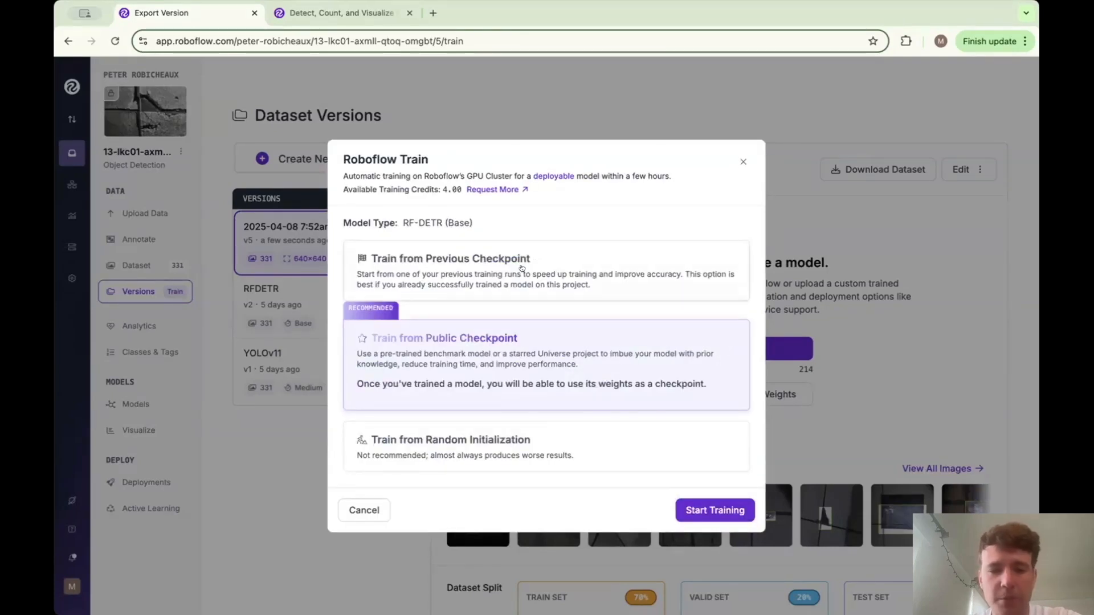
left_click(450, 258)
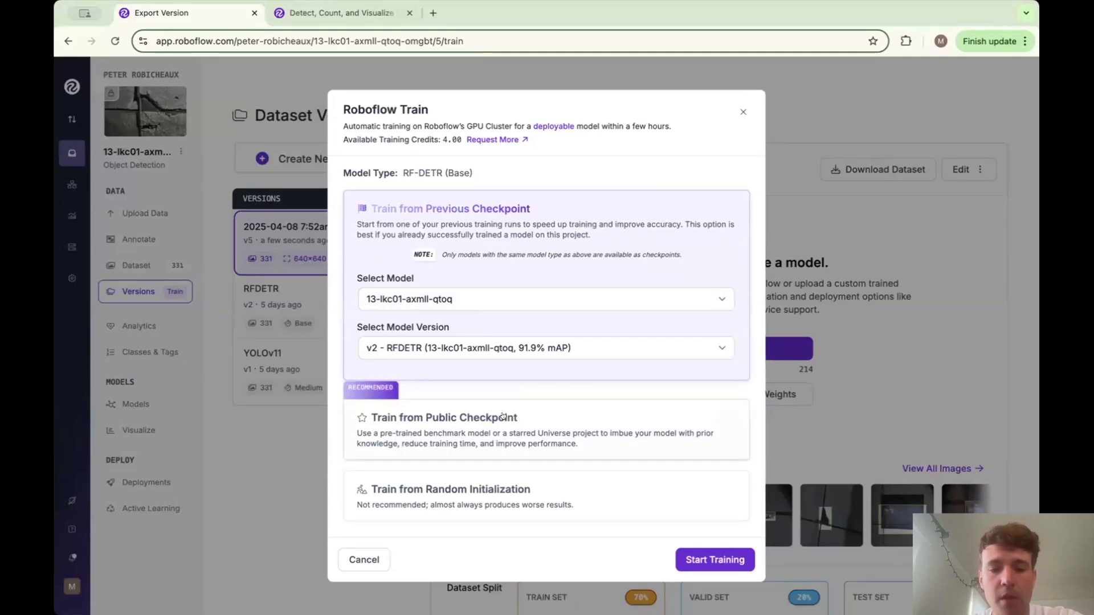
left_click(443, 417)
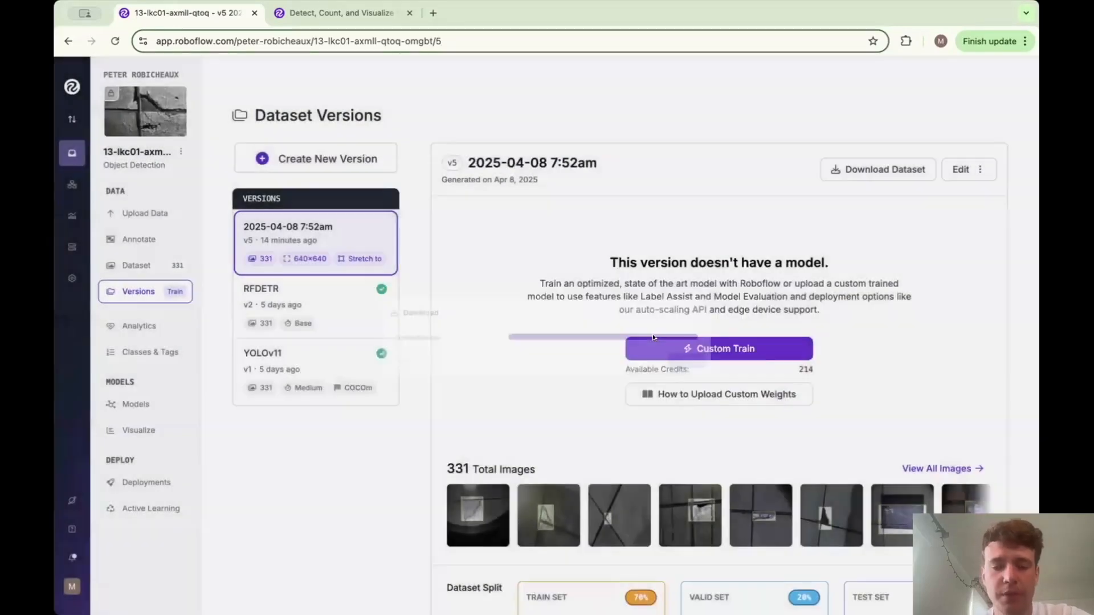
Compare v2 RF-DETR's 91.9% mAP@50 against v1 YOLOv11's 84.6% mAP@50
left_click(718, 348)
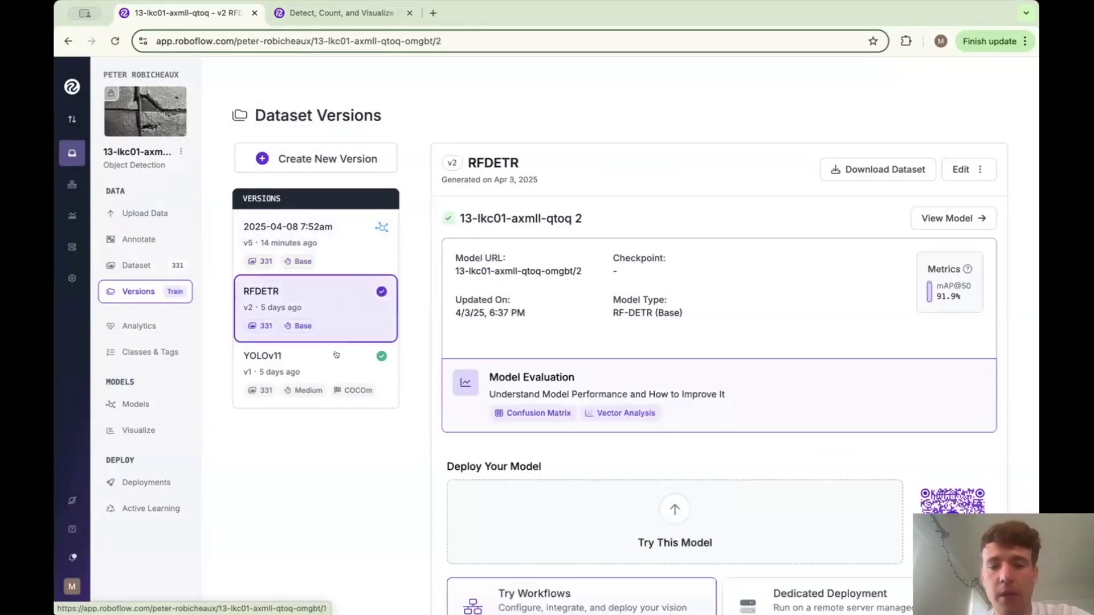
left_click(314, 356)
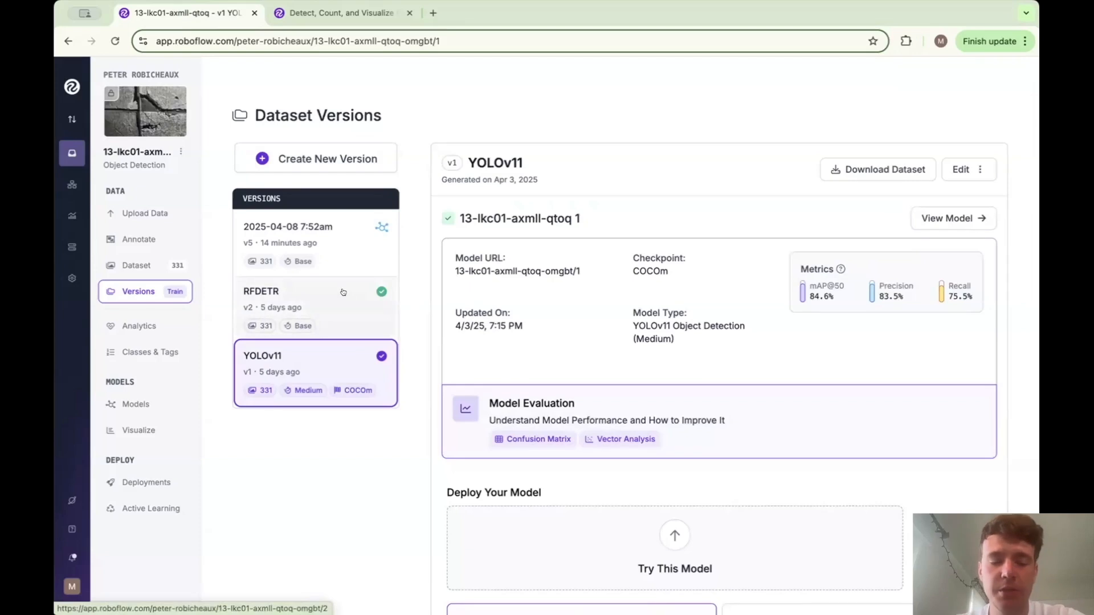
mouse_move(342, 297)
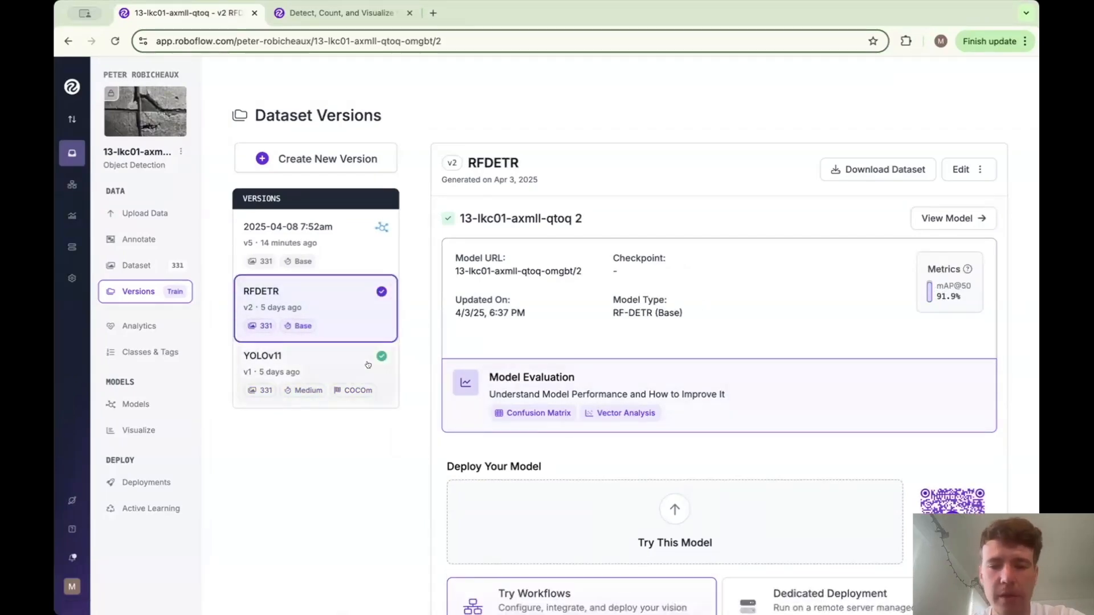
left_click(314, 363)
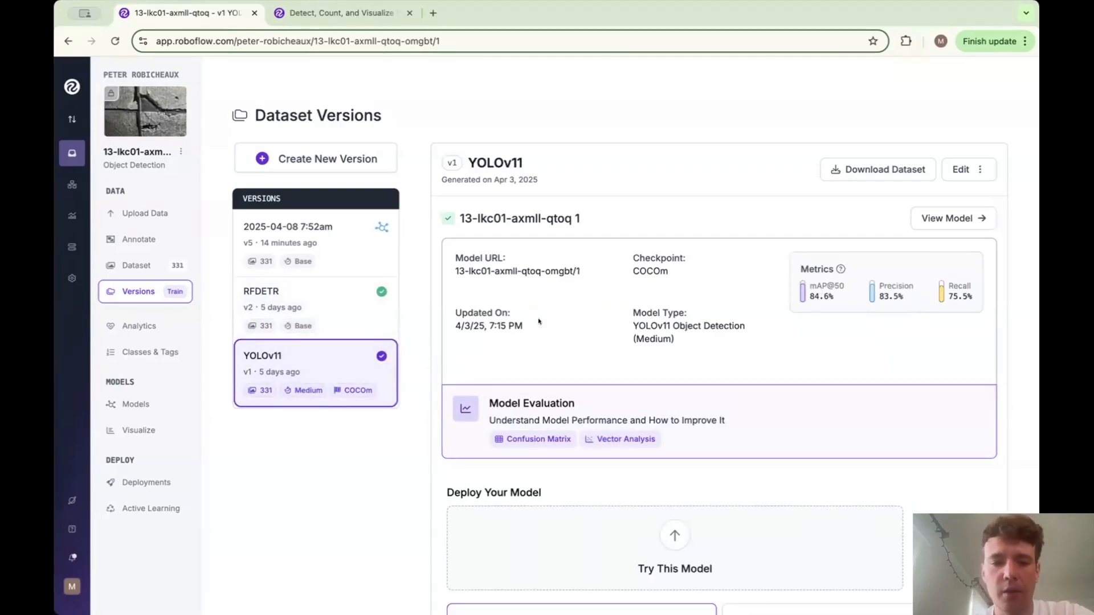
mouse_move(354, 309)
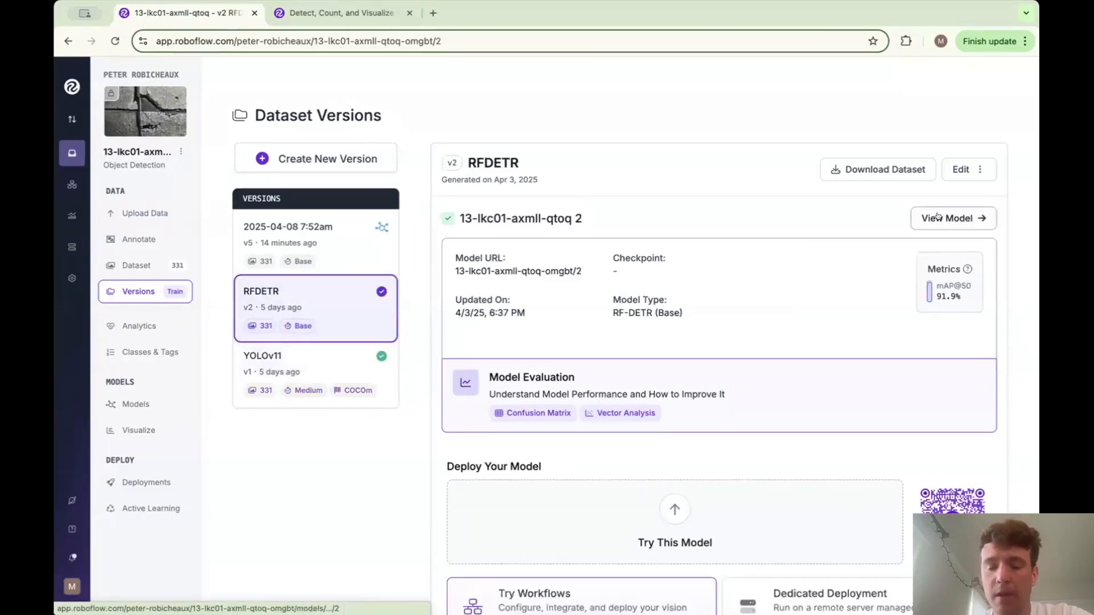
left_click(954, 218)
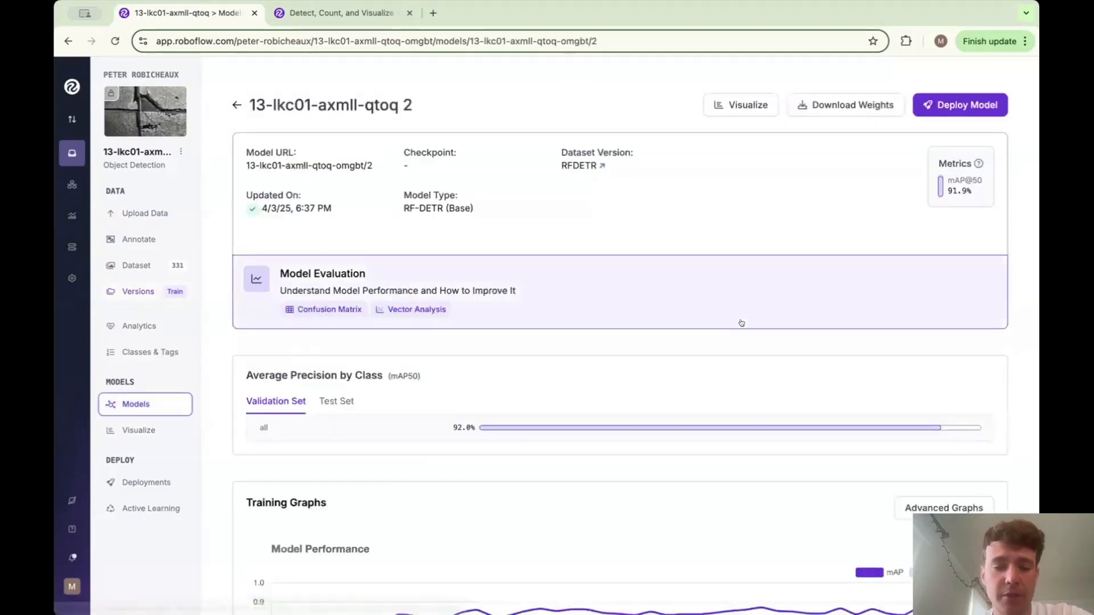
scroll("down", 3)
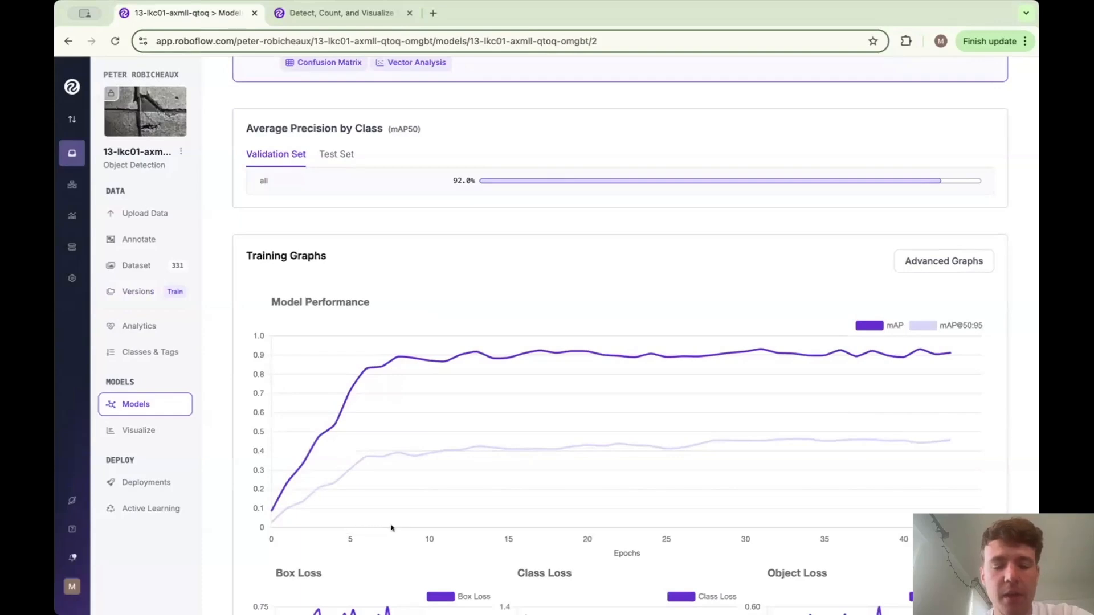
mouse_move(431, 372)
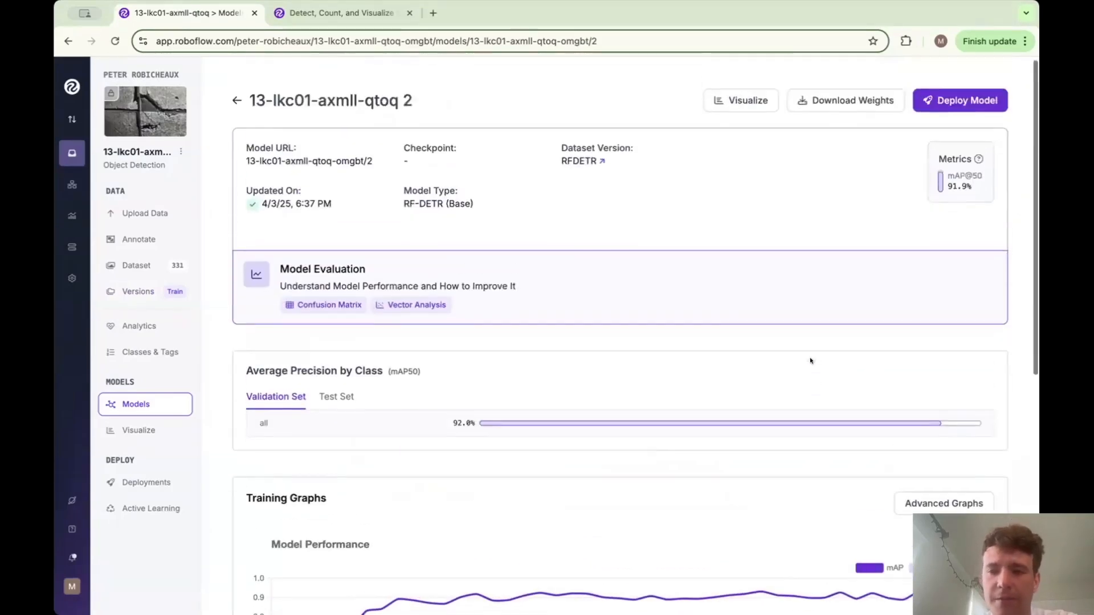
scroll("down", 3)
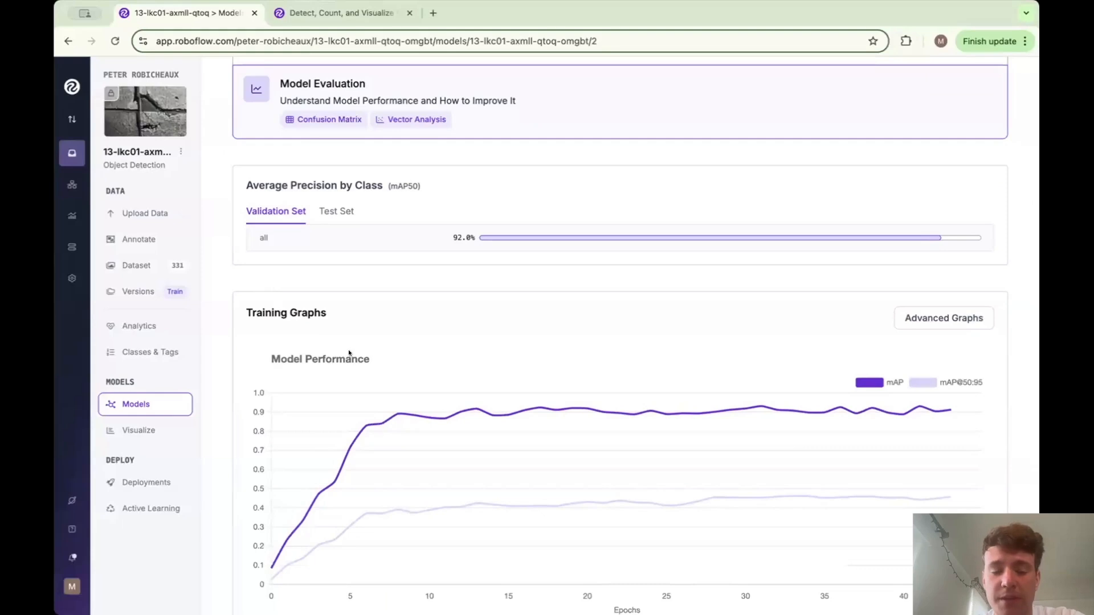
mouse_move(423, 582)
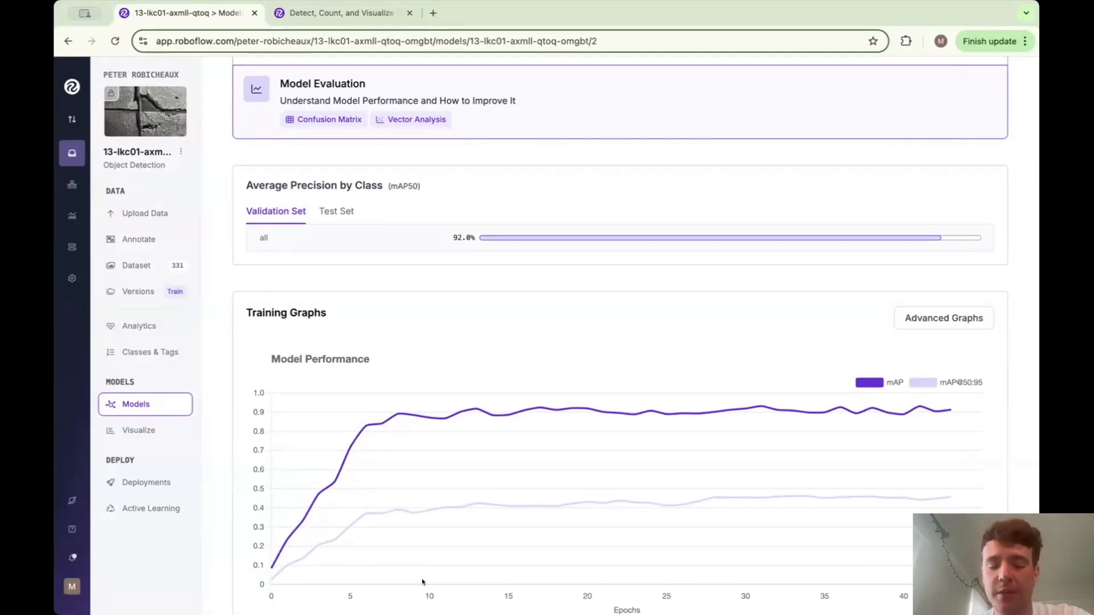
mouse_move(472, 526)
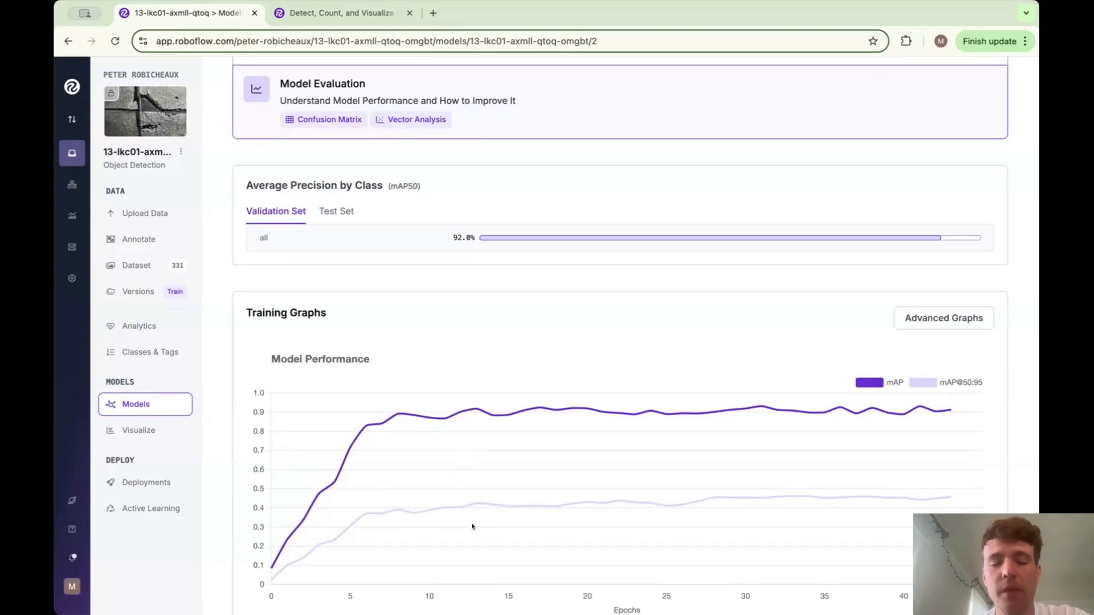
scroll("down", 3)
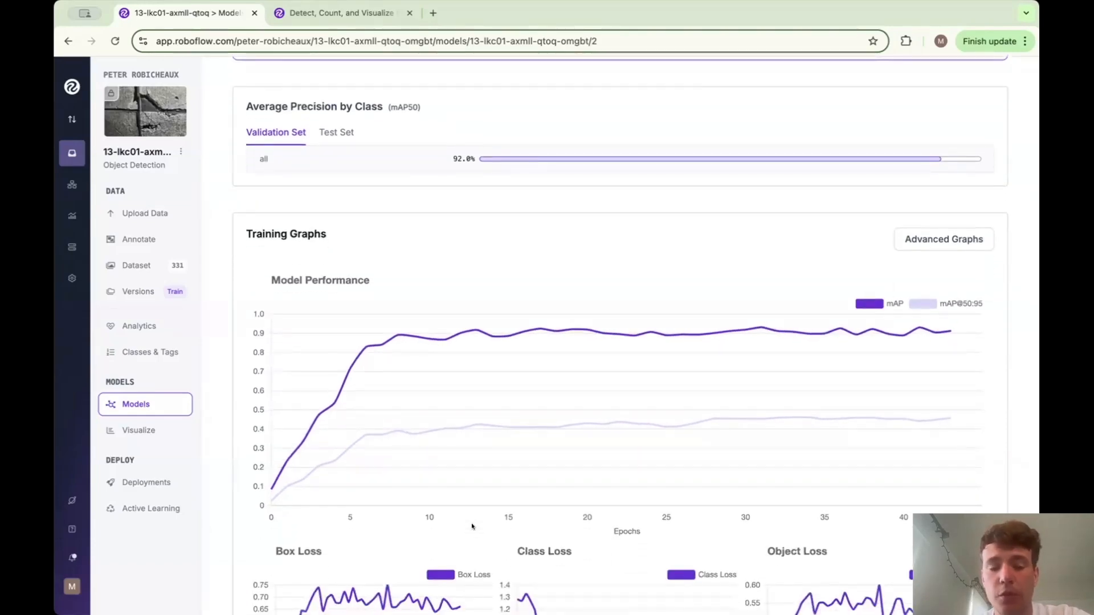
scroll("down", 3)
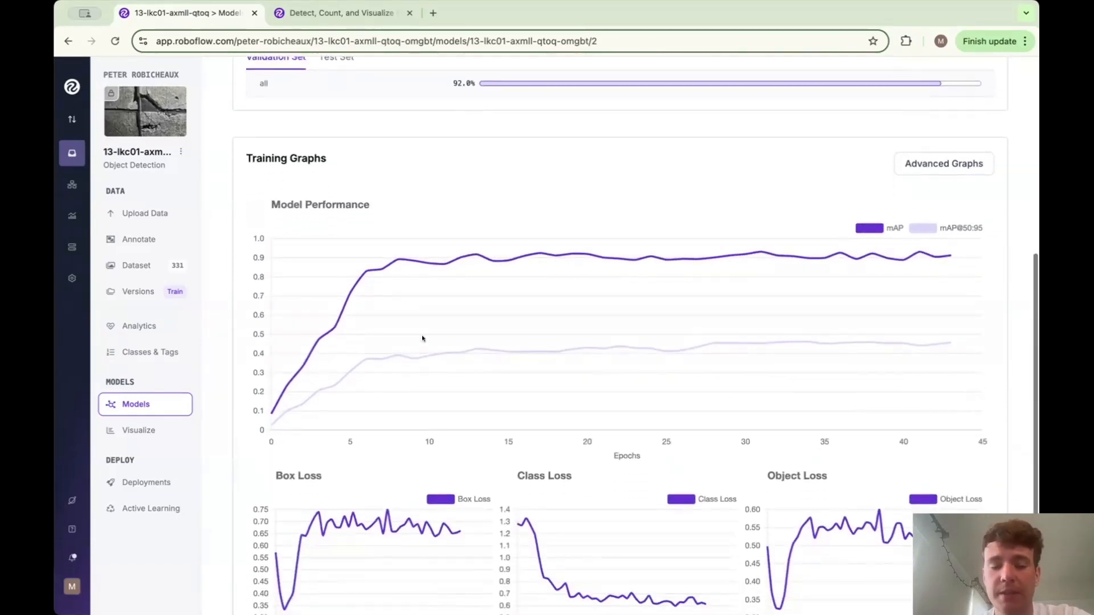
mouse_move(434, 383)
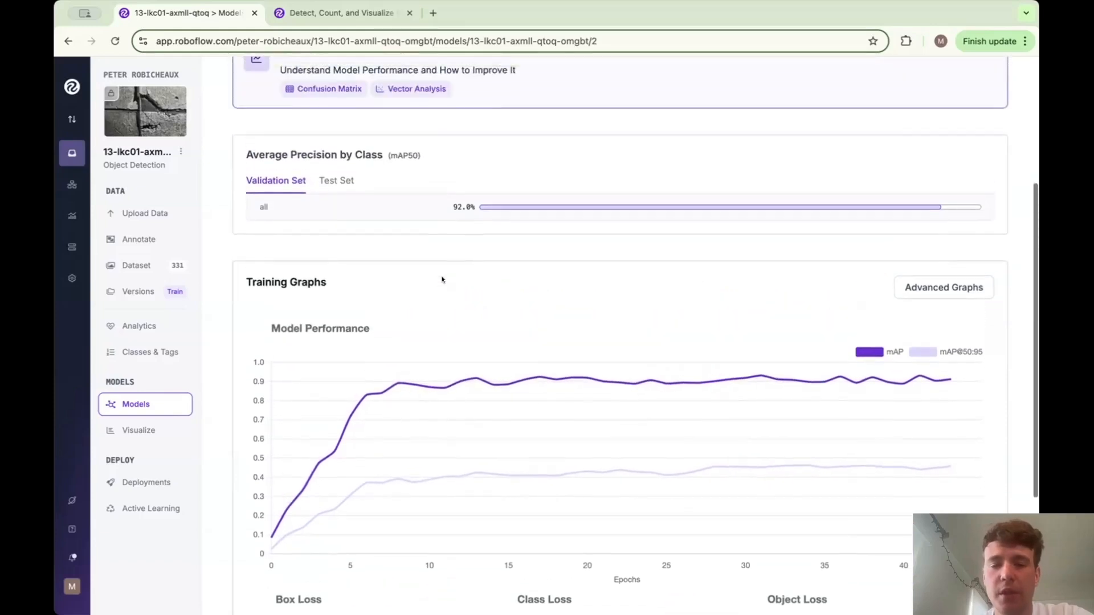
scroll("down", 3)
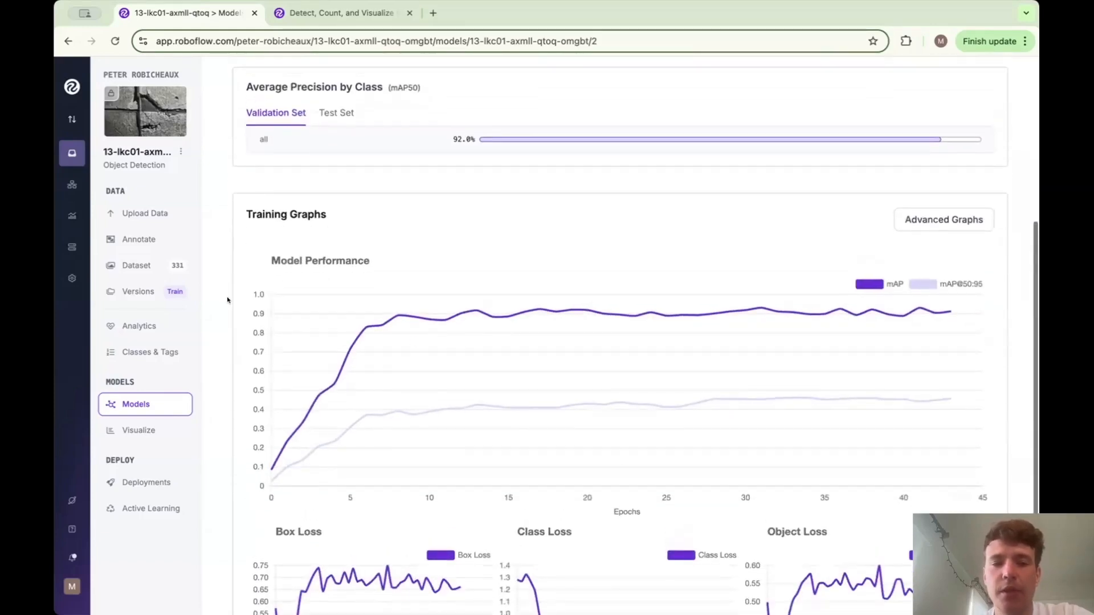
mouse_move(138, 291)
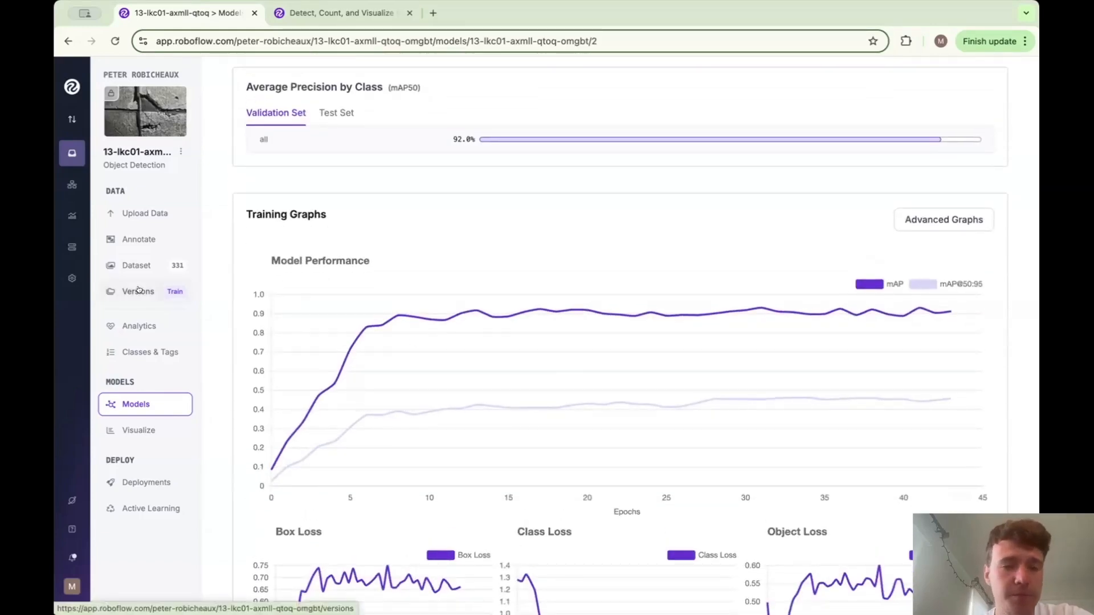
Open the dataset Versions list from the sidebar
left_click(137, 291)
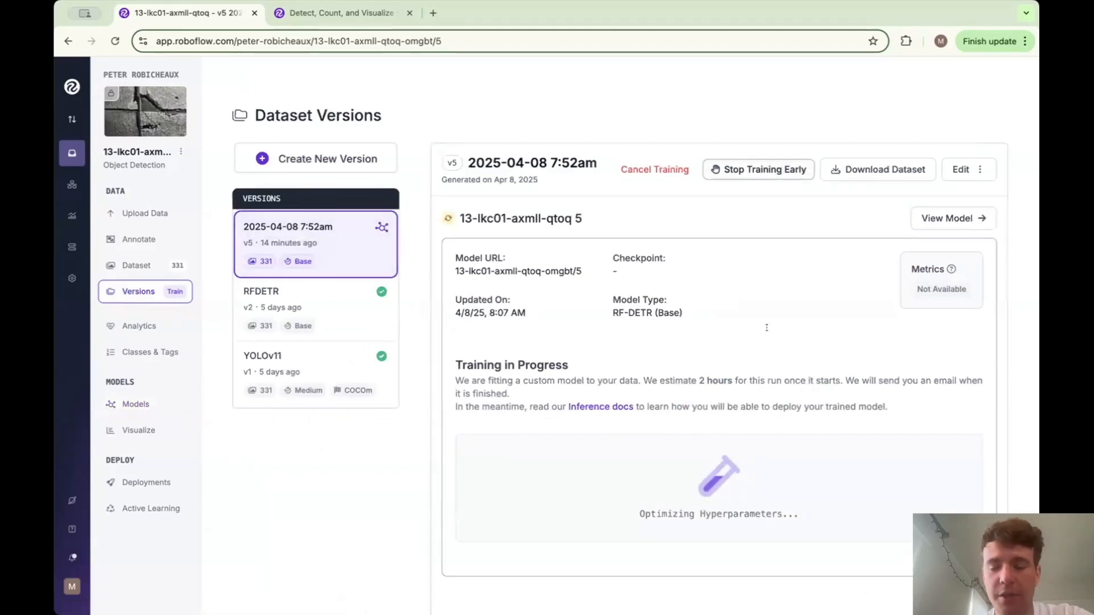
mouse_move(352, 293)
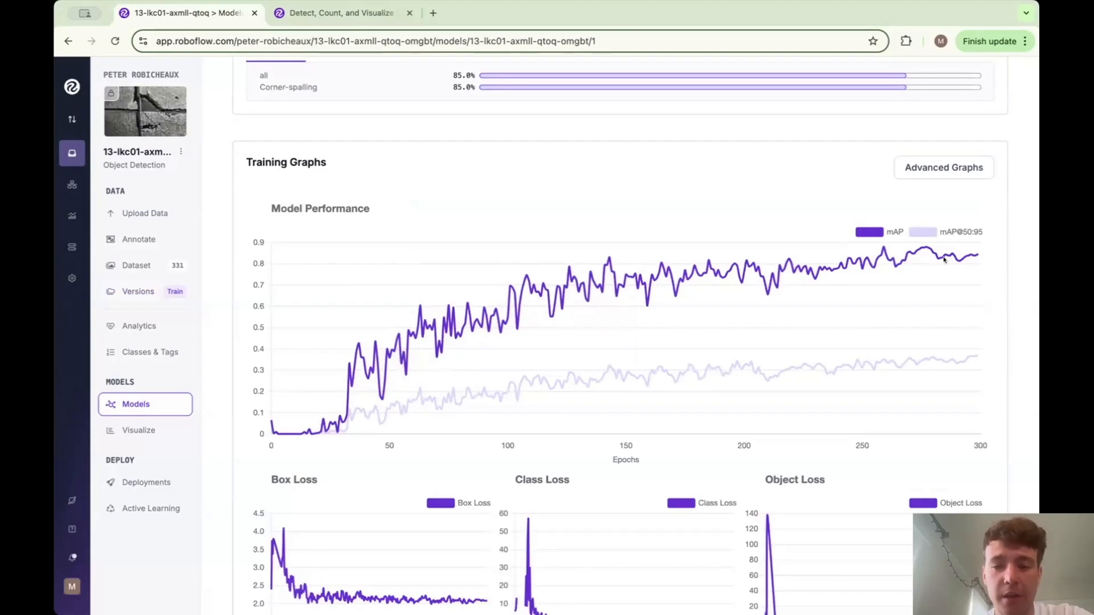
mouse_move(972, 253)
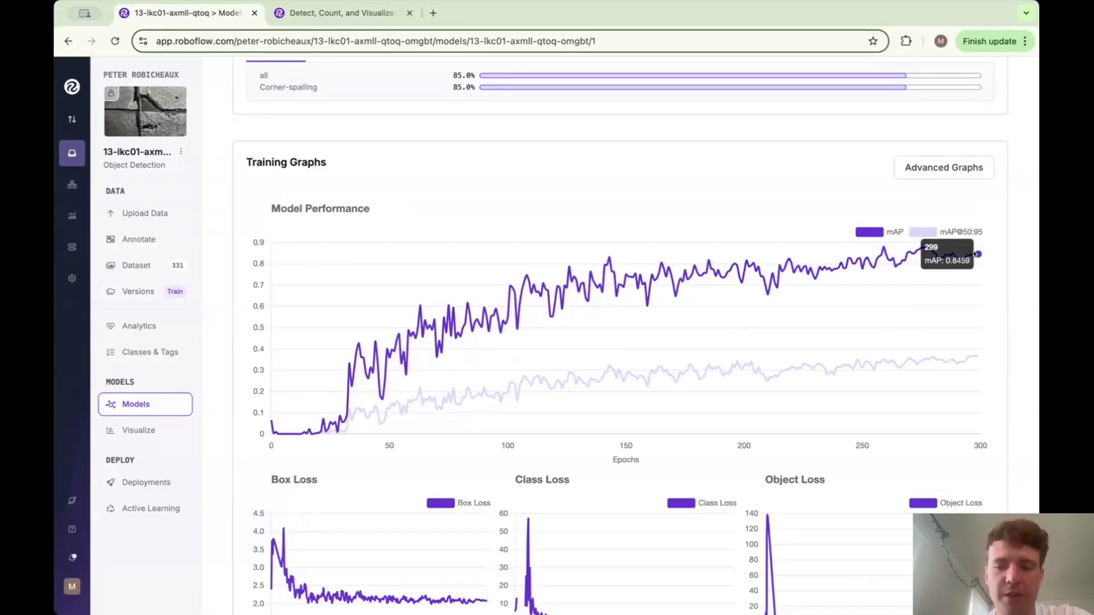
mouse_move(567, 291)
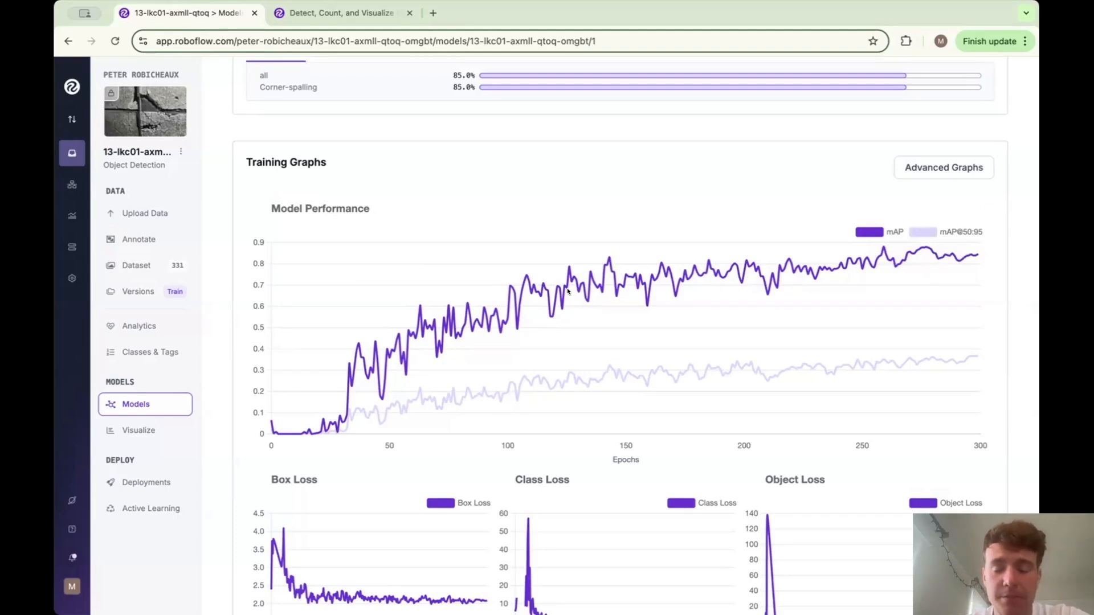
mouse_move(493, 302)
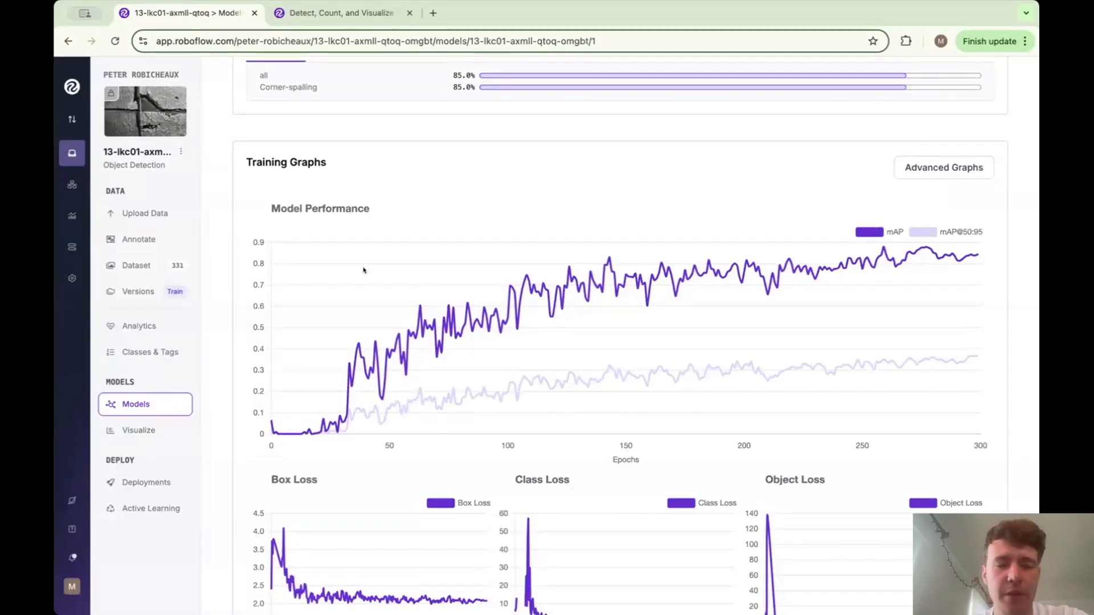
Return to YOLOv11 v1 details: 84.6% mAP@50, 83.5% precision, 75.5% recall
left_click(137, 291)
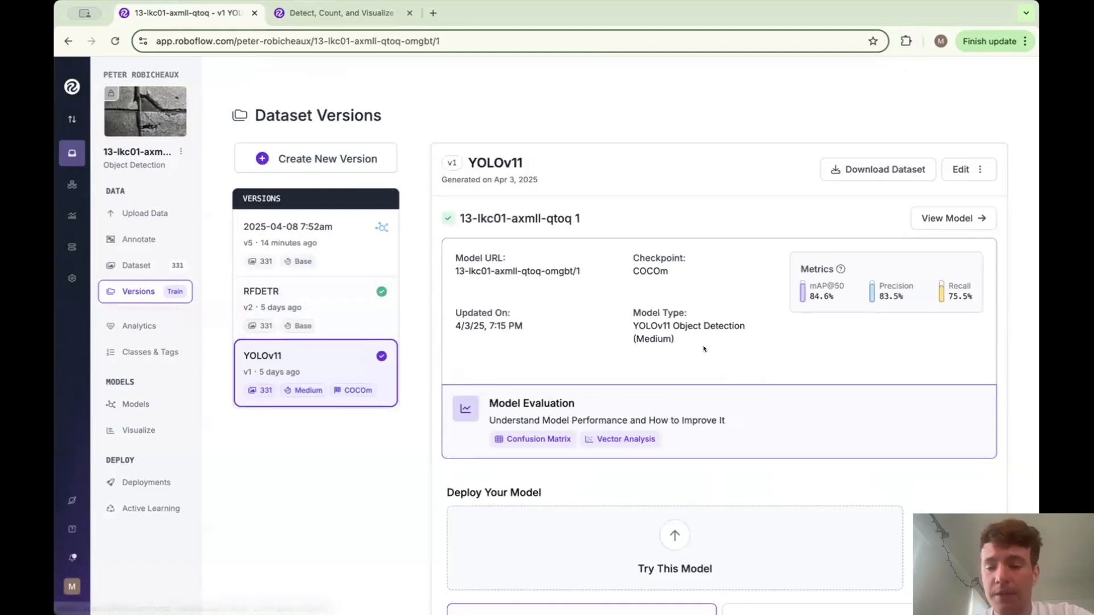
Scroll to RF-DETR v2's deploy options, then open and dismiss the Workflows template picker
scroll("down", 3)
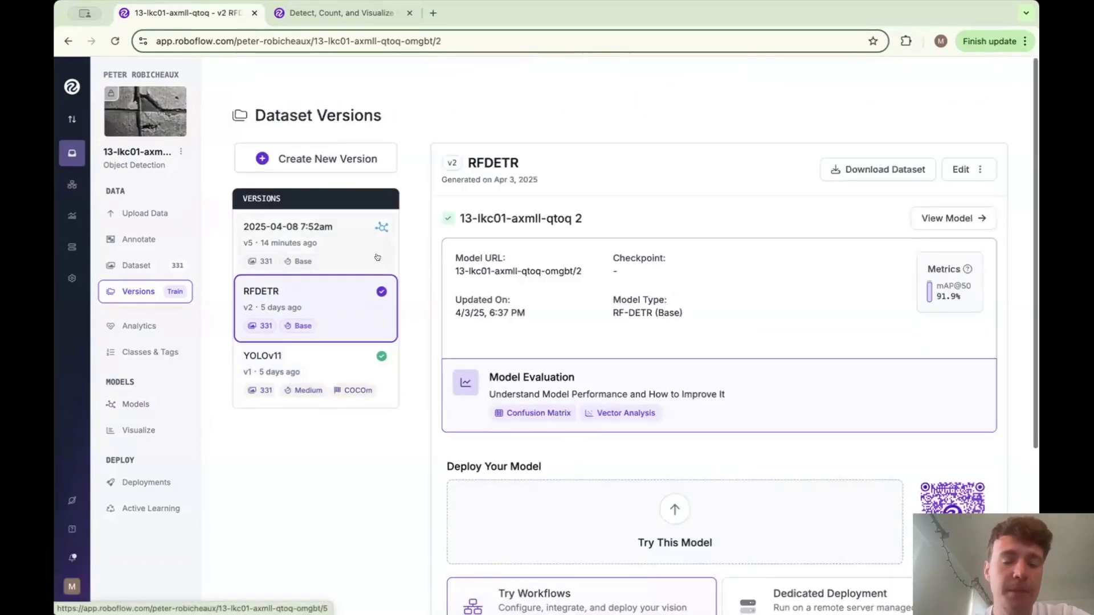
scroll("down", 3)
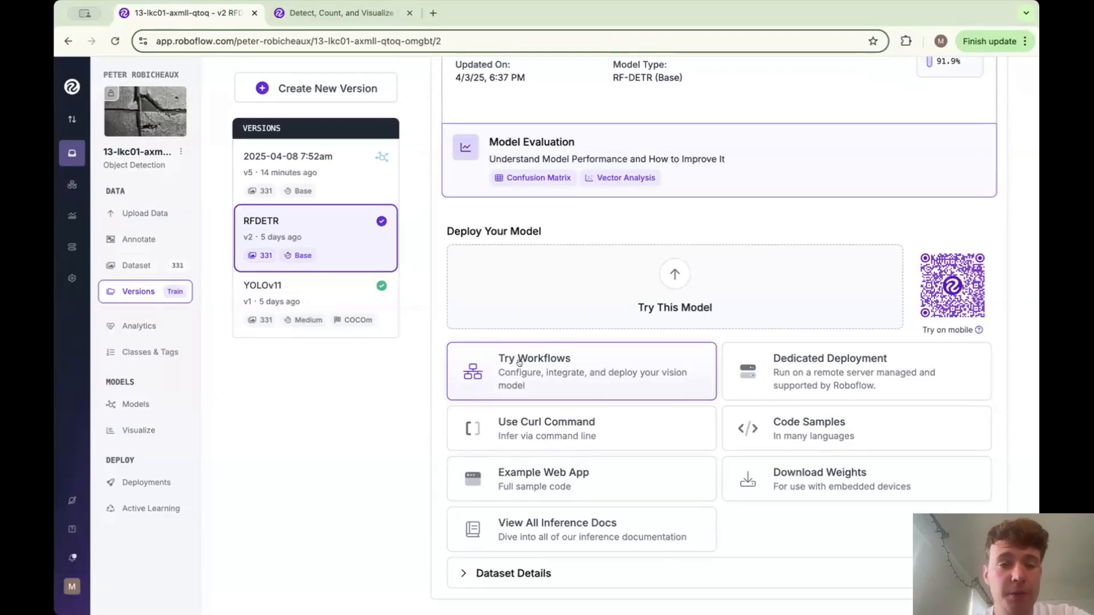
mouse_move(509, 374)
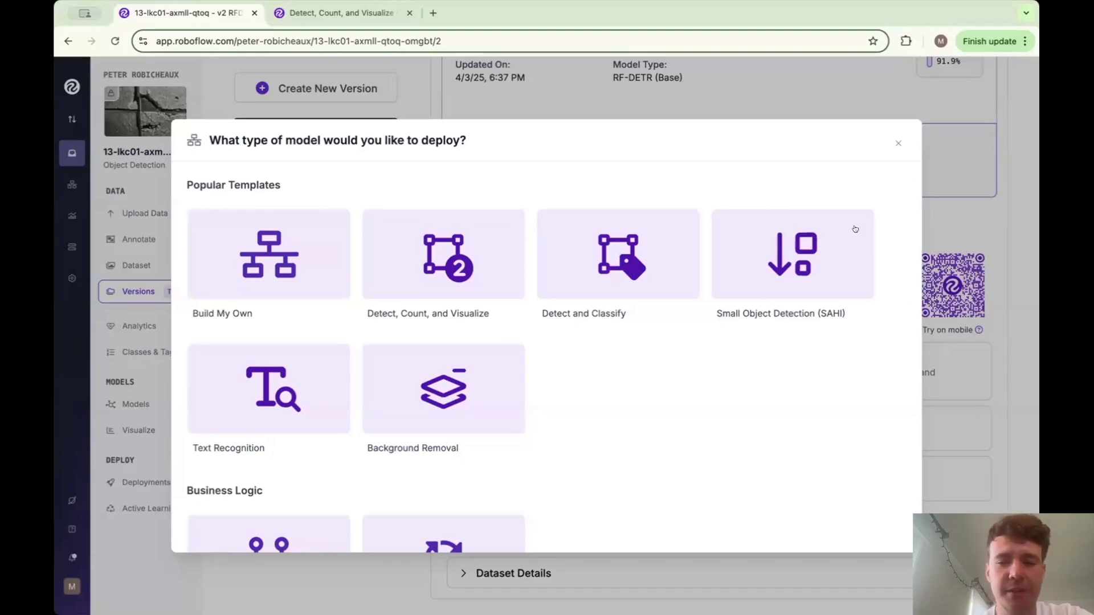
left_click(898, 143)
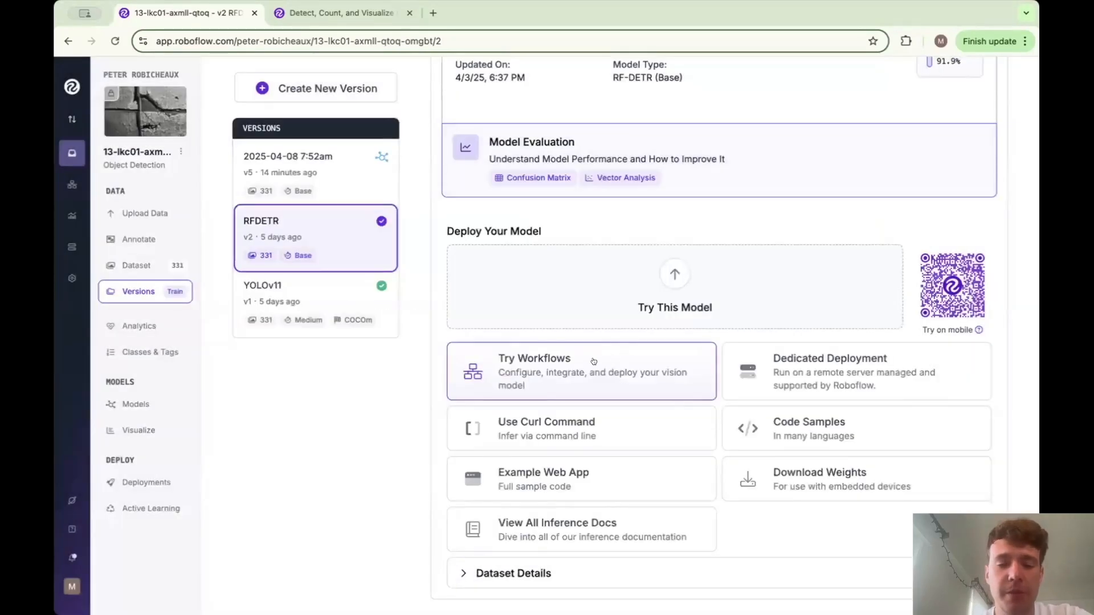
left_click(580, 370)
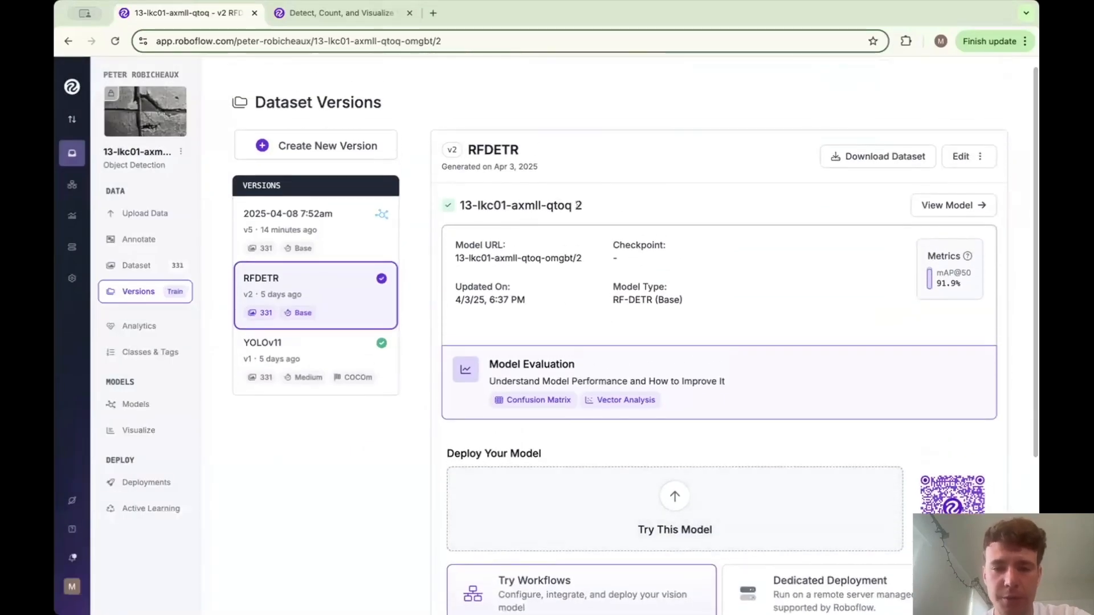
left_click(342, 13)
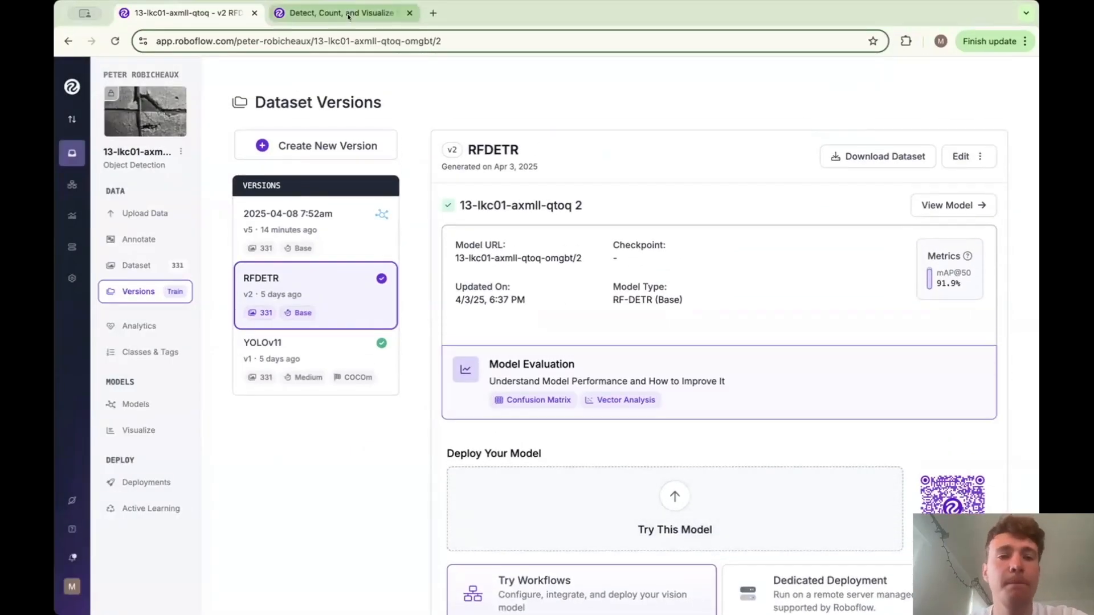
In the comparison workflow, preview the test image, then show the rfdetr step's settings
left_click(342, 12)
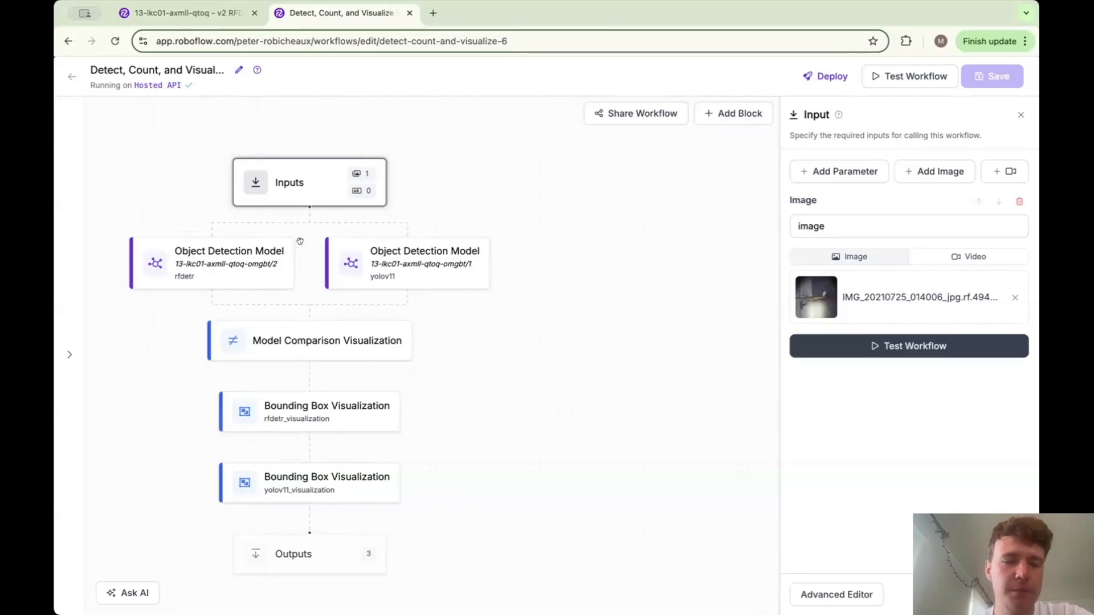
mouse_move(279, 194)
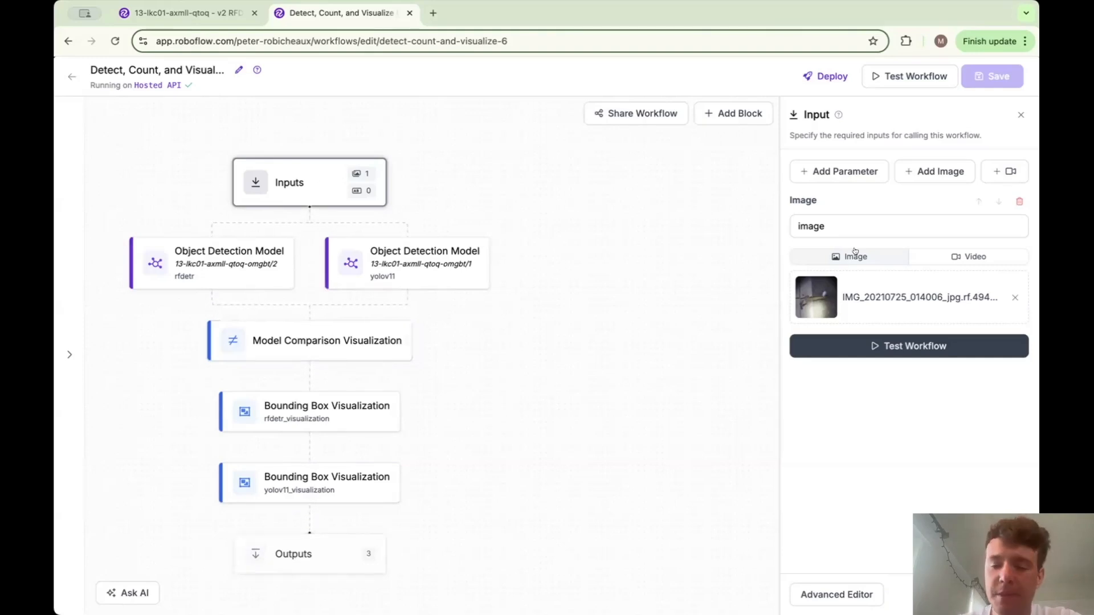
left_click(815, 297)
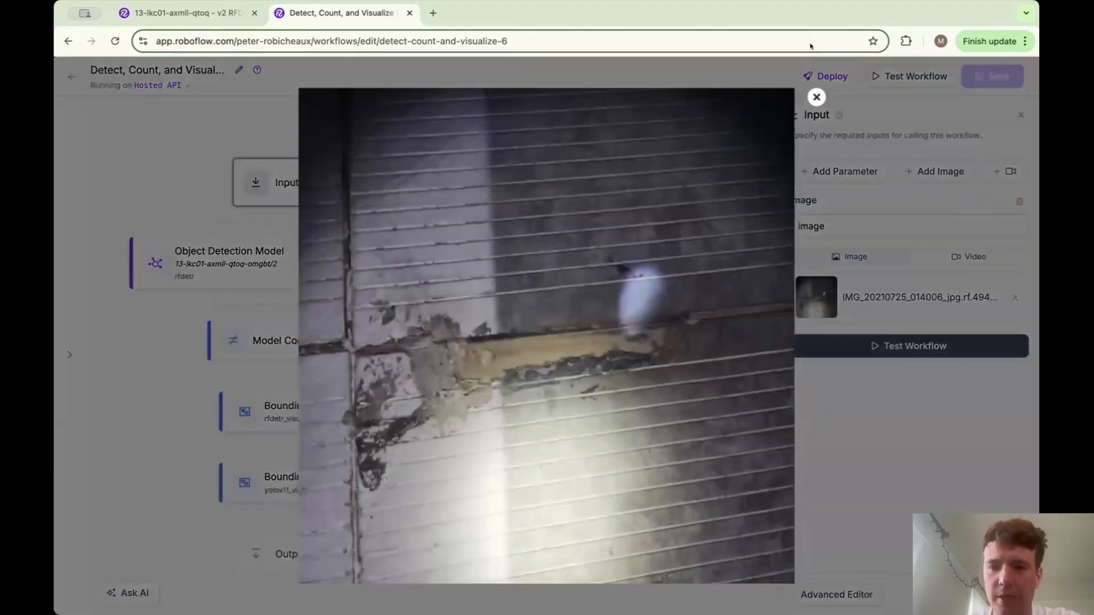
left_click(815, 96)
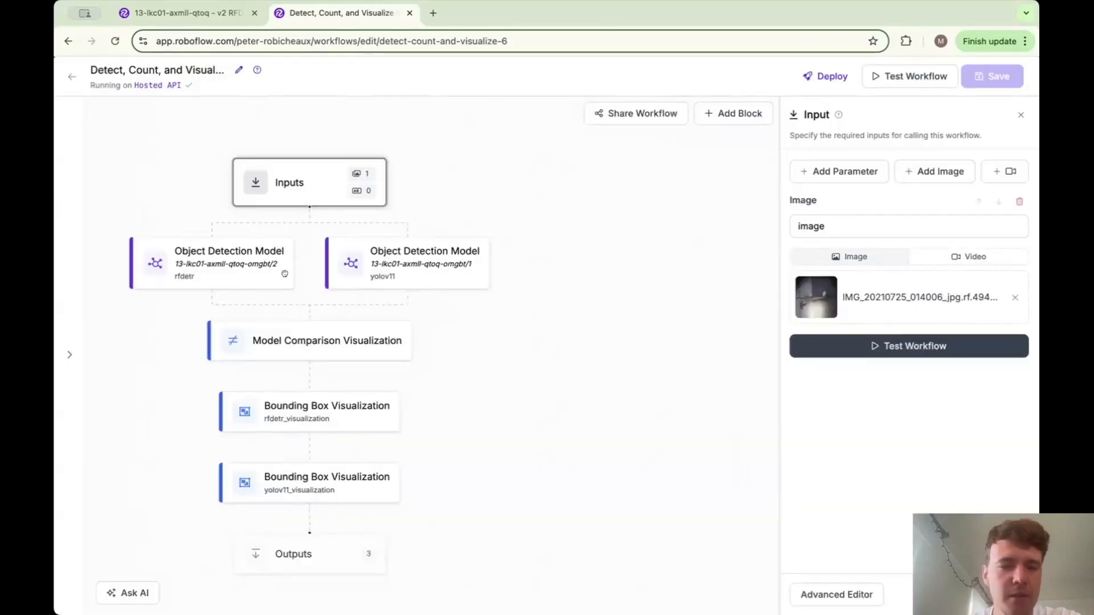
left_click(229, 263)
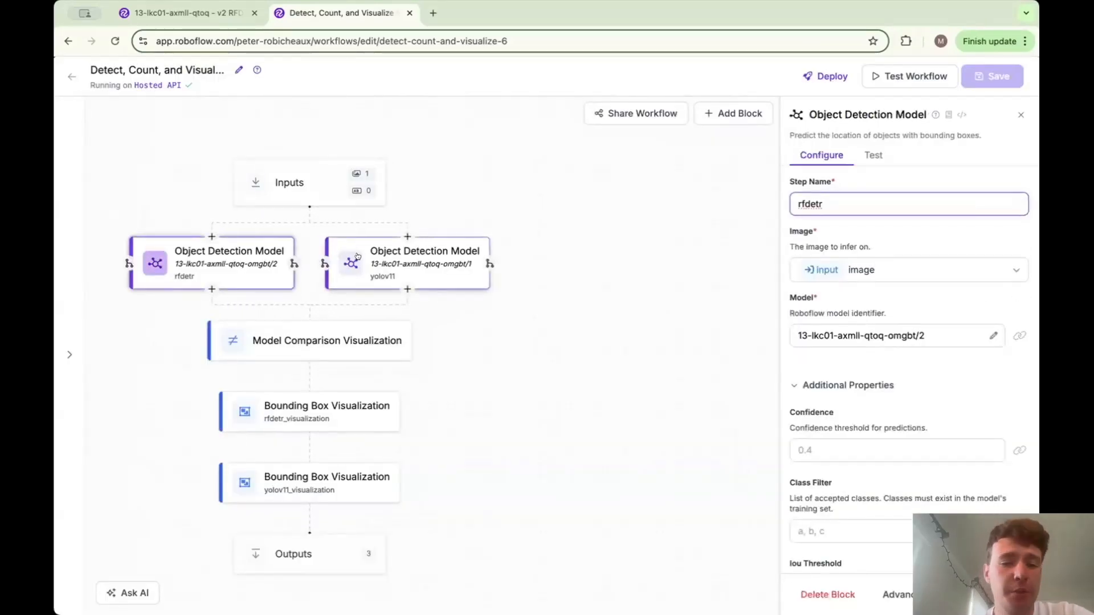
Review the yolov11 step's settings: model version 1, confidence 0.4, IoU 0.3
left_click(424, 263)
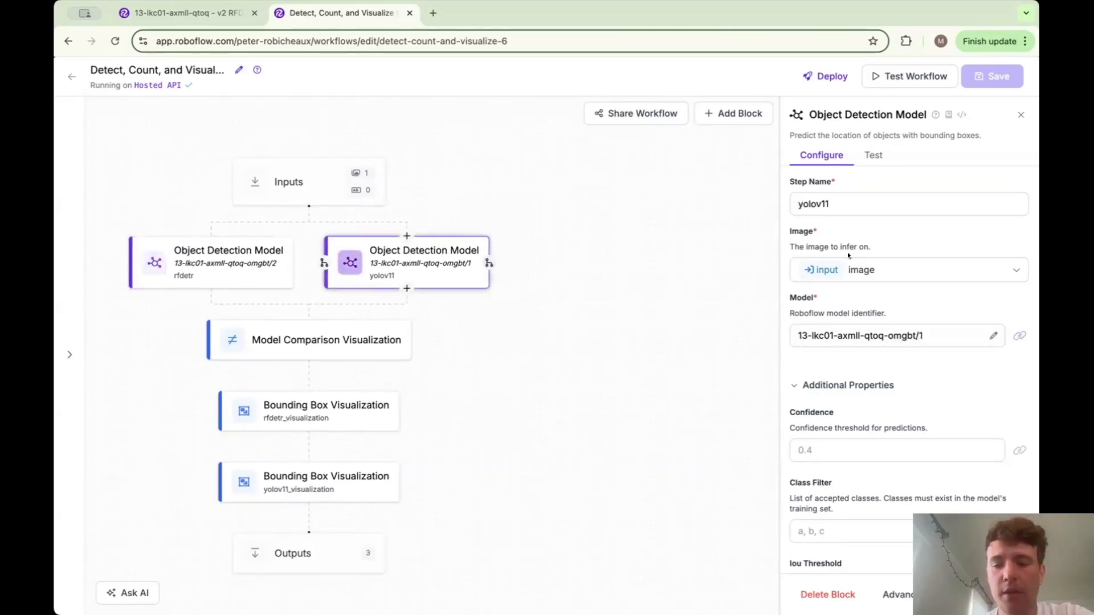
scroll("down", 3)
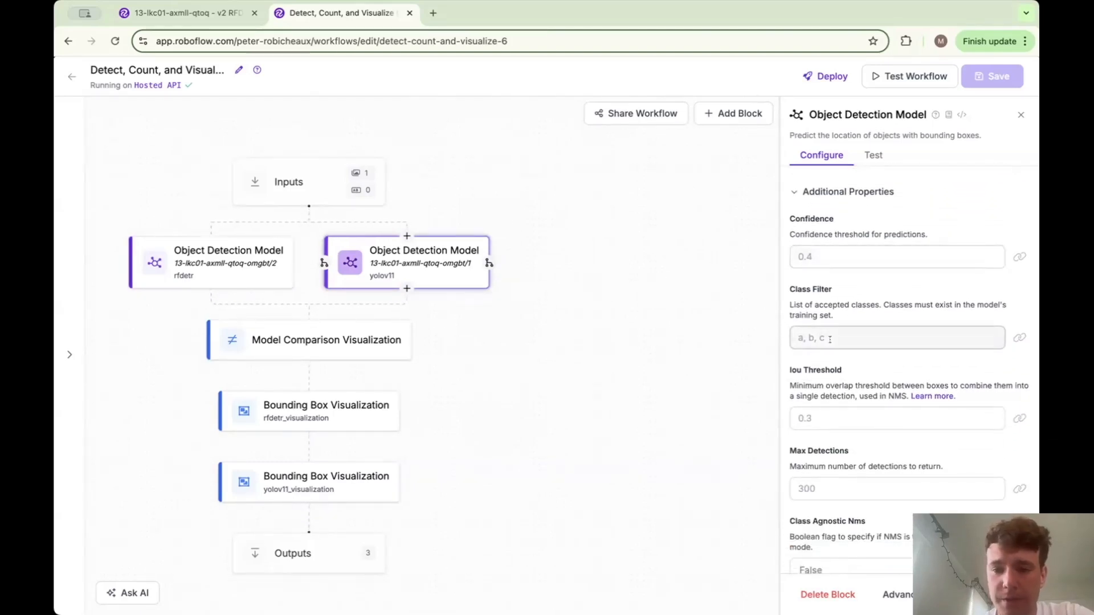
scroll("down", 3)
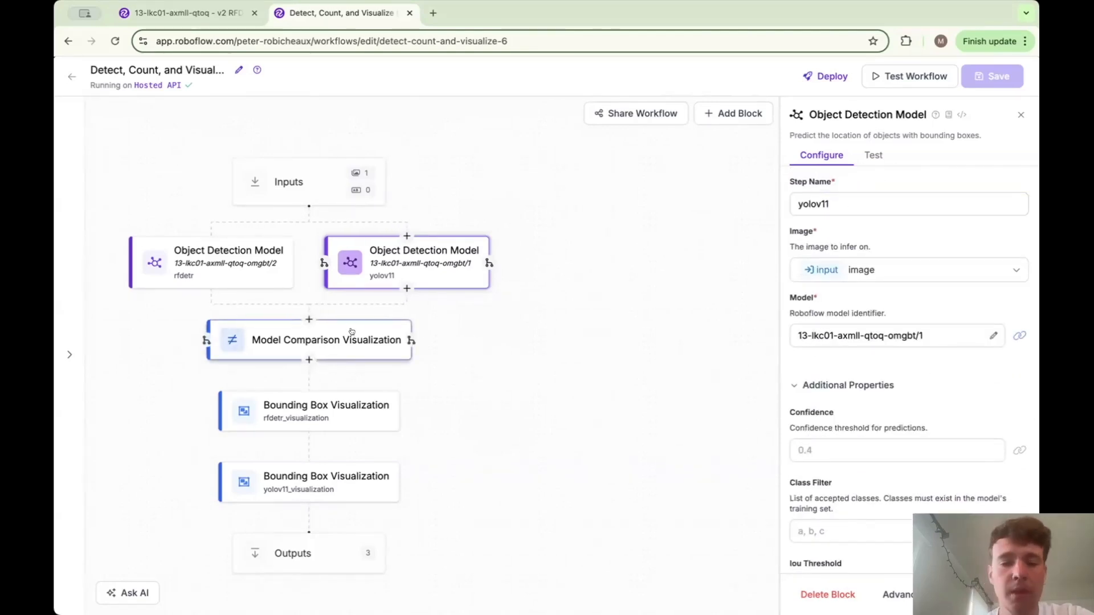
Review the model comparison, rfdetr and yolov11 bounding-box visualization, and Outputs settings
left_click(326, 340)
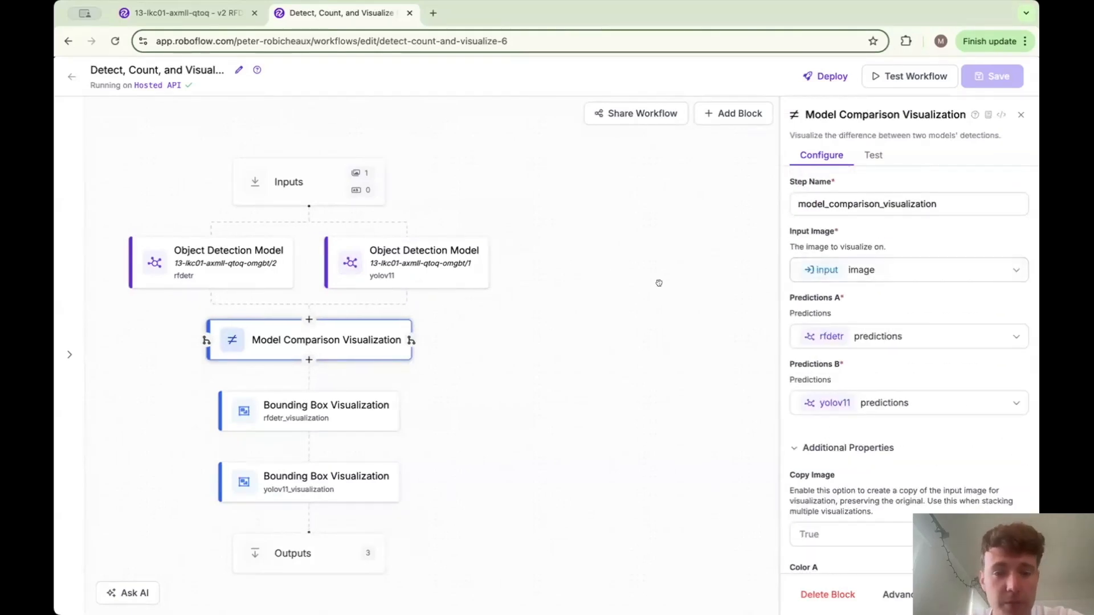
mouse_move(563, 315)
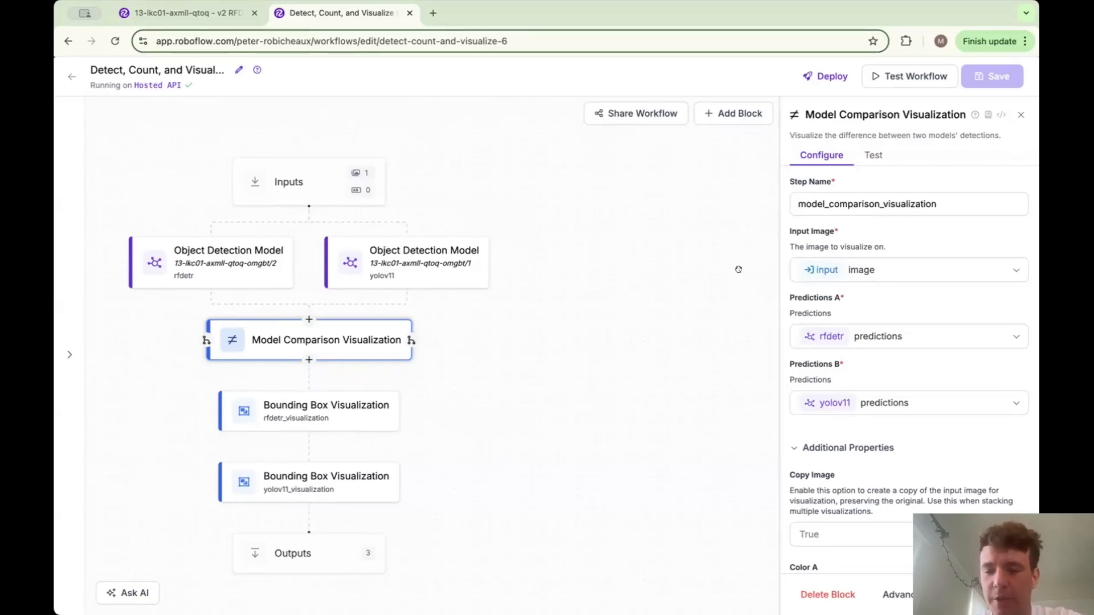
mouse_move(890, 323)
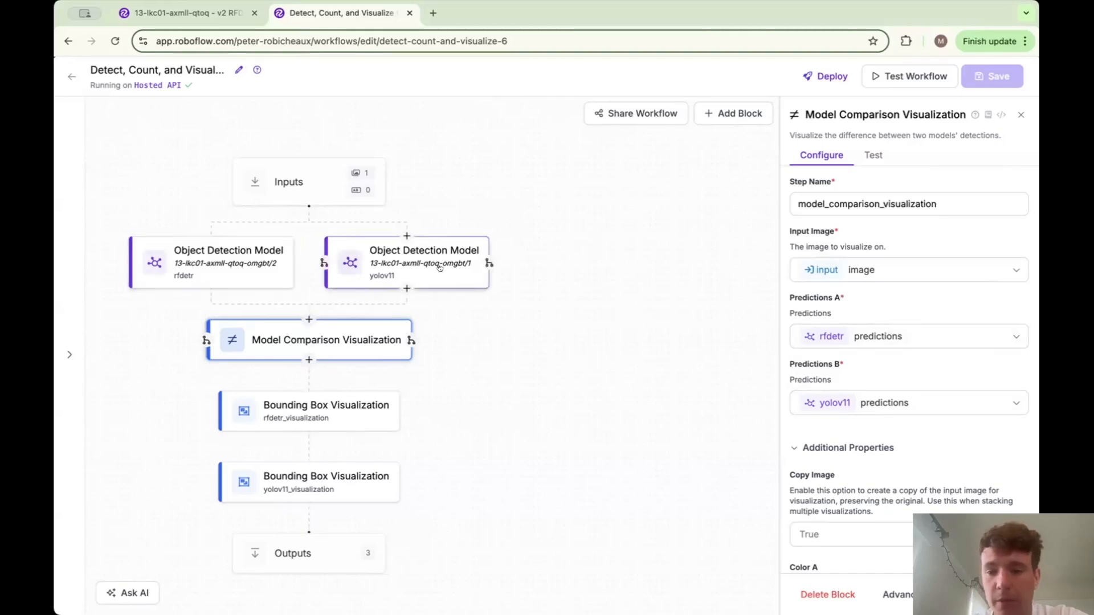
scroll("down", 3)
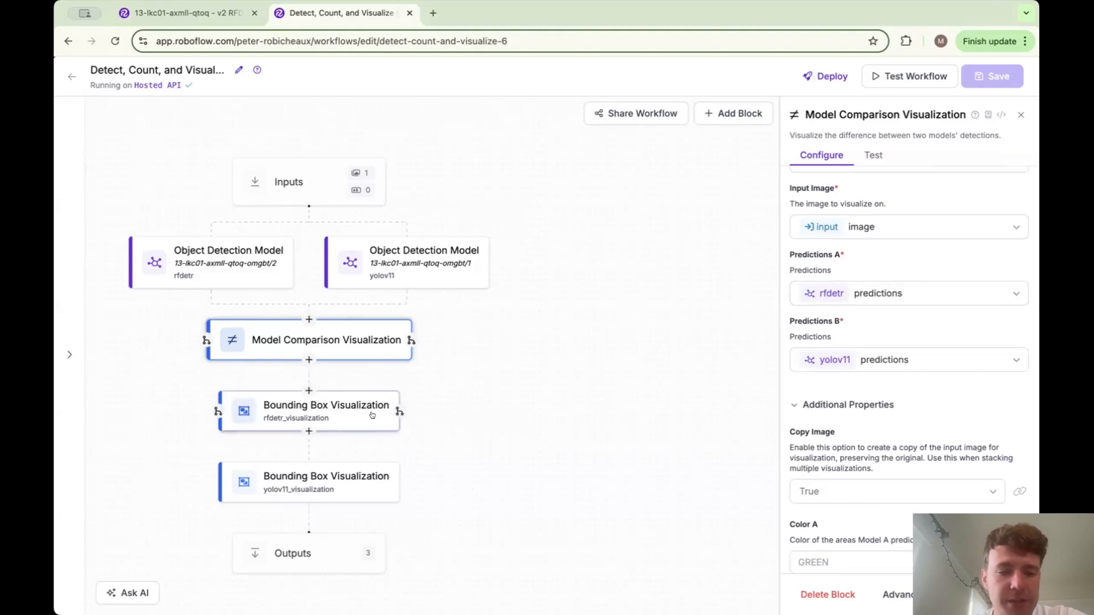
left_click(325, 410)
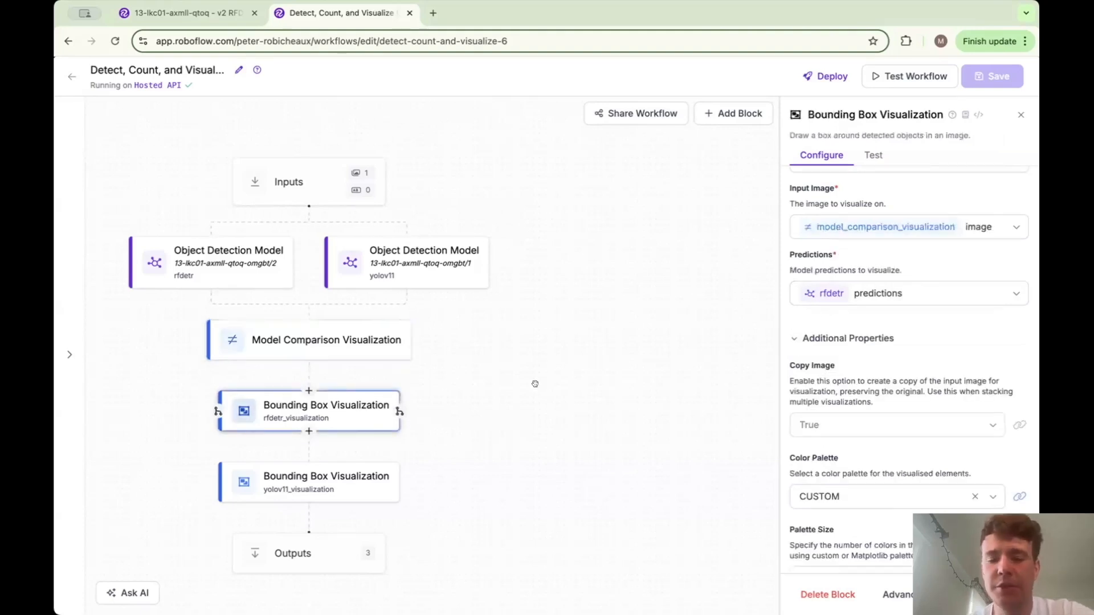
left_click(325, 482)
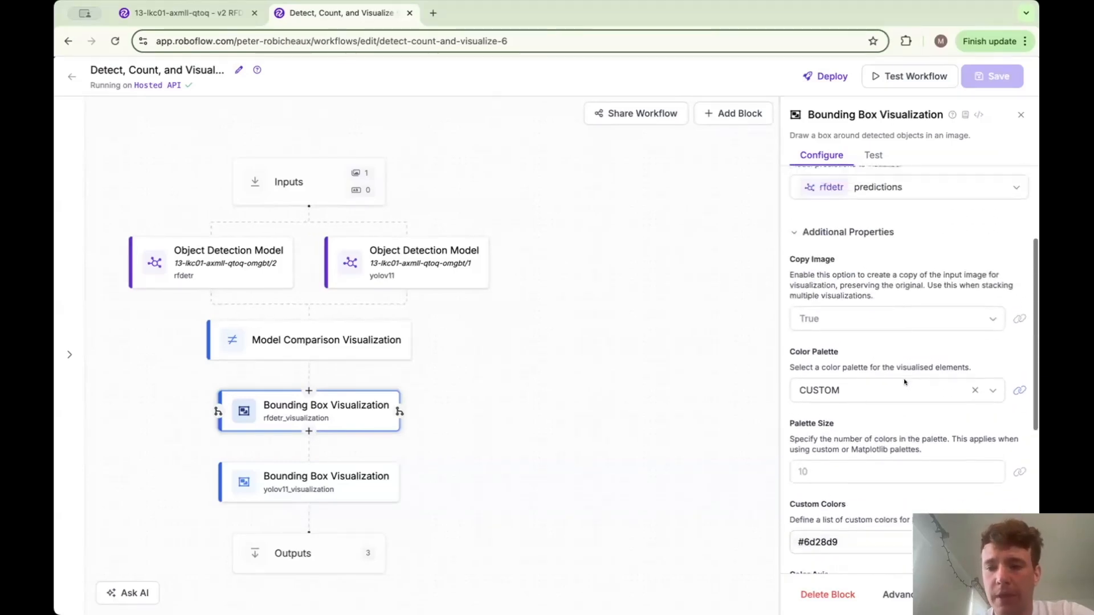
left_click(326, 482)
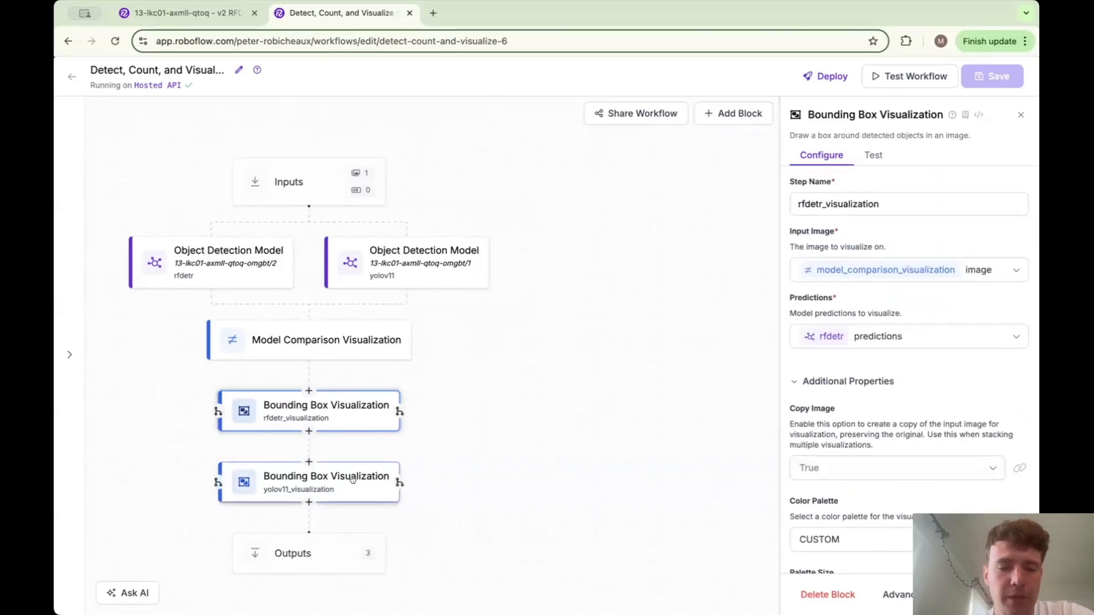
left_click(326, 481)
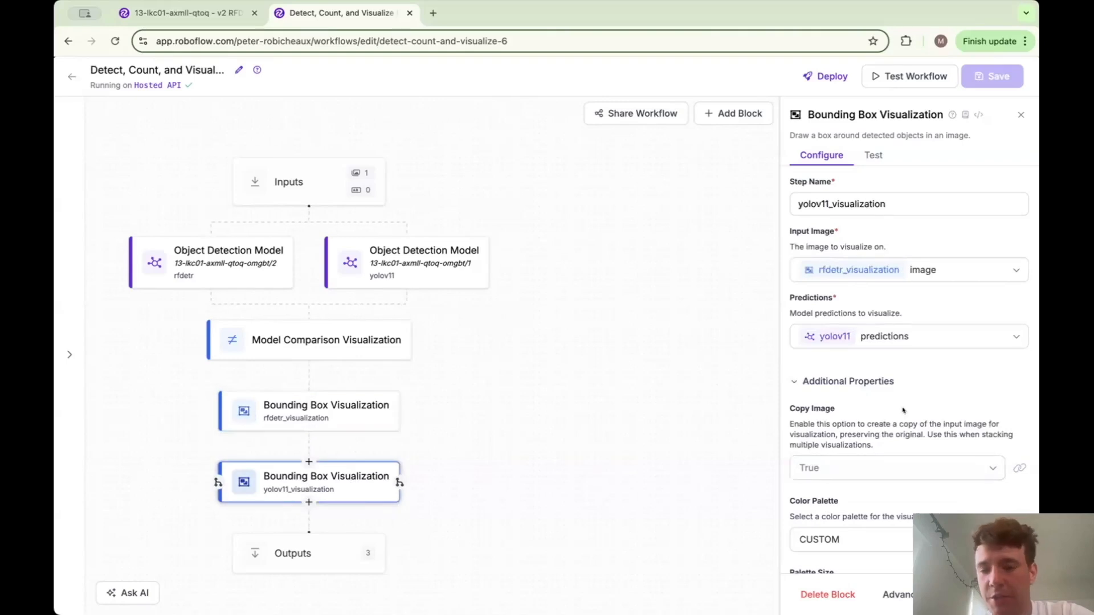
scroll("down", 3)
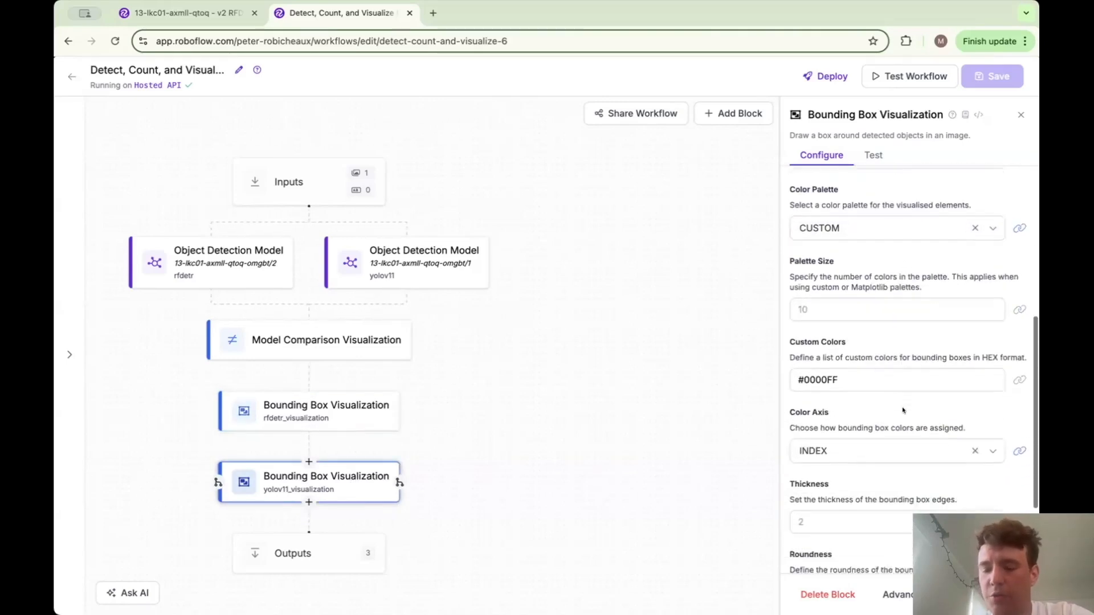
scroll("down", 3)
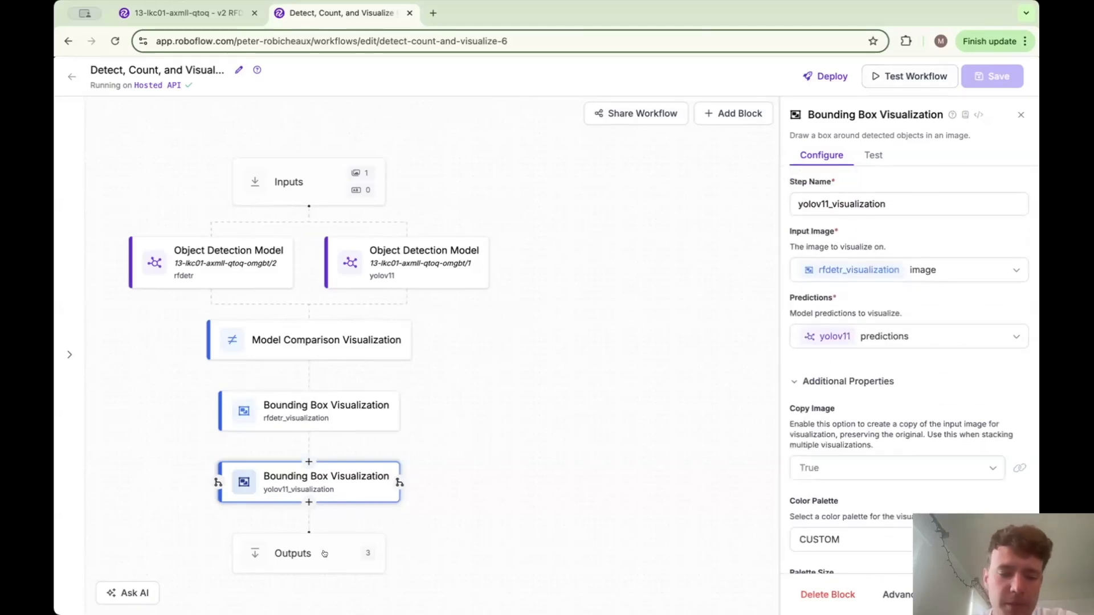
left_click(307, 553)
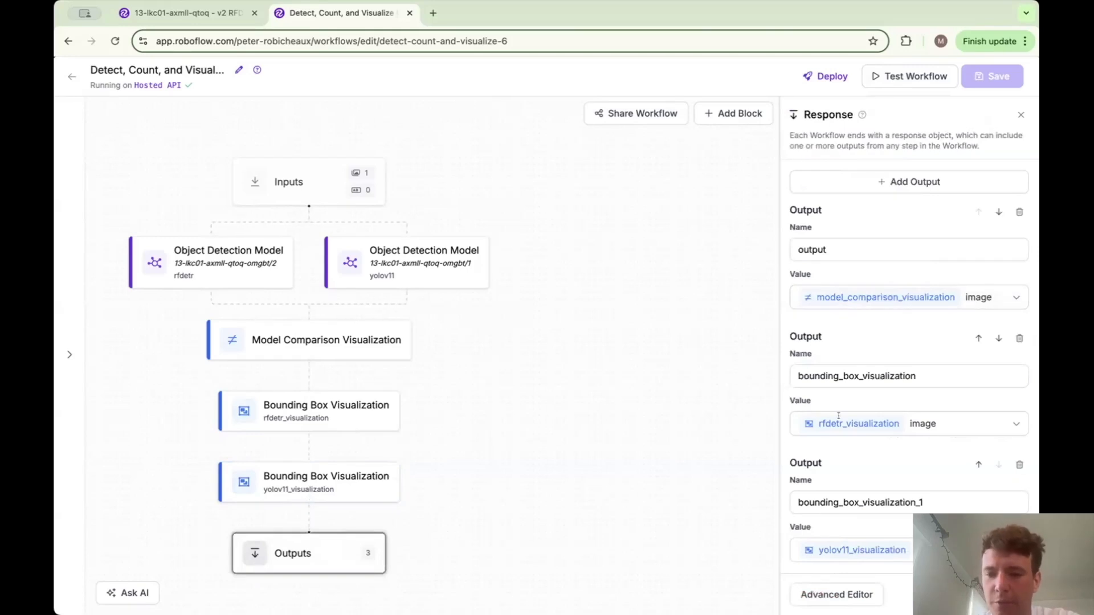
mouse_move(462, 426)
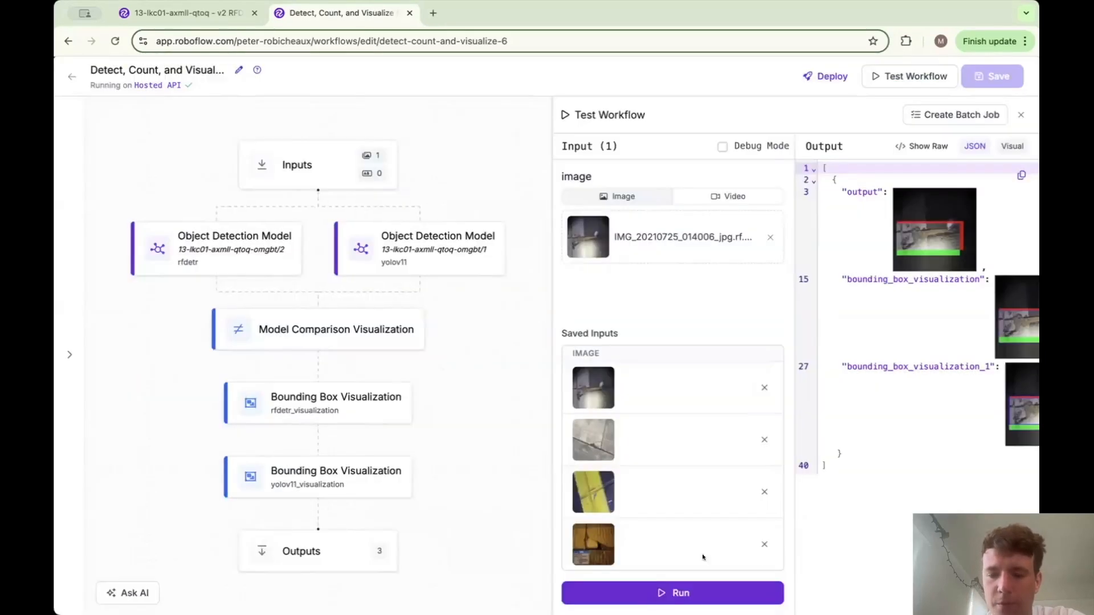
left_click(671, 593)
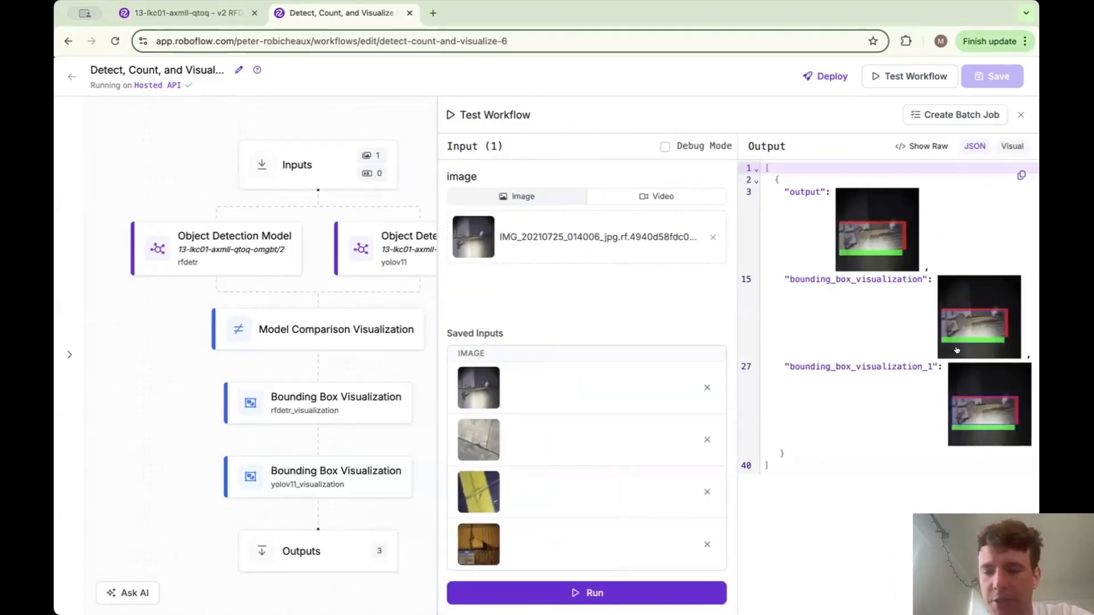
mouse_move(984, 403)
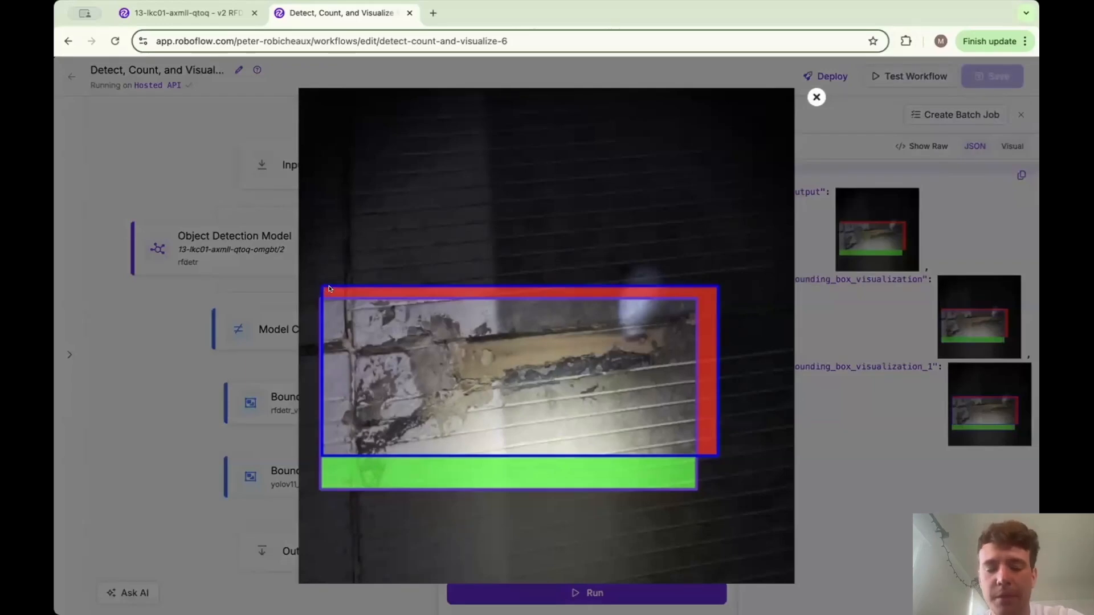
mouse_move(102, 547)
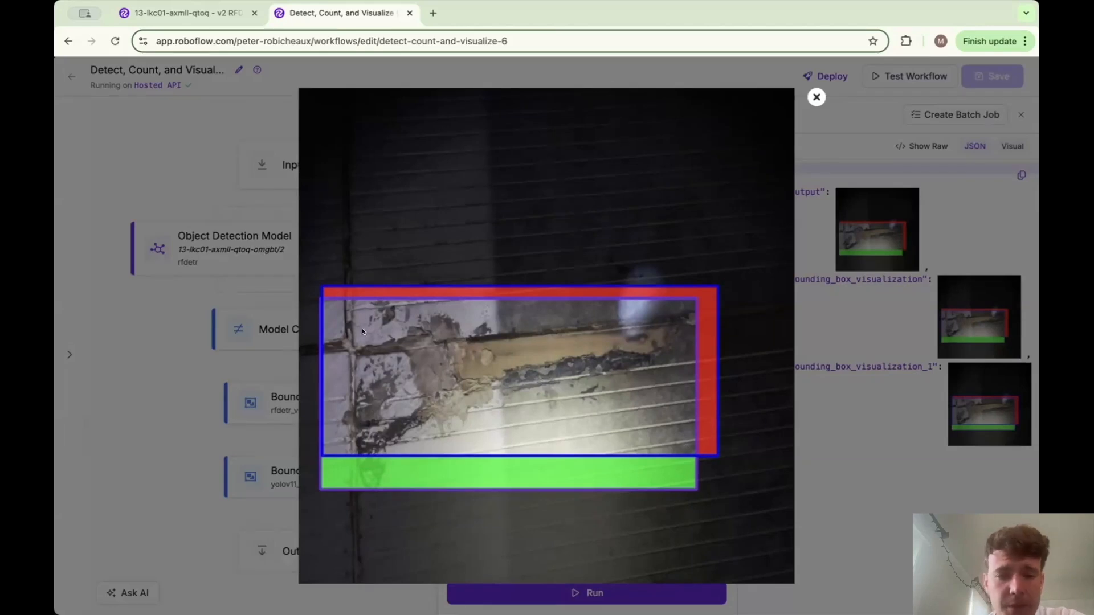
mouse_move(444, 495)
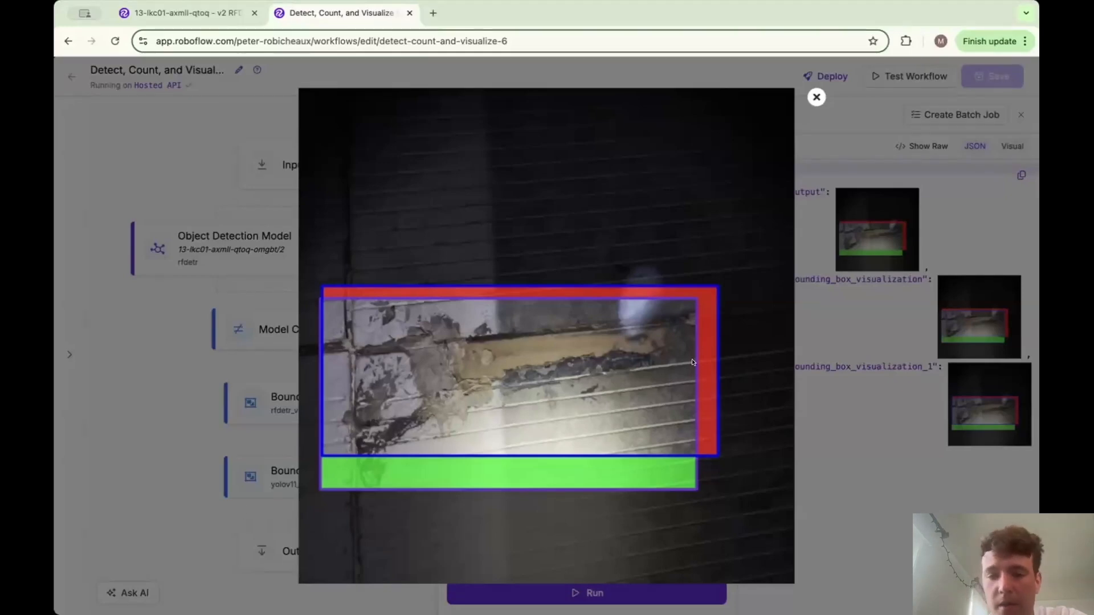
mouse_move(683, 338)
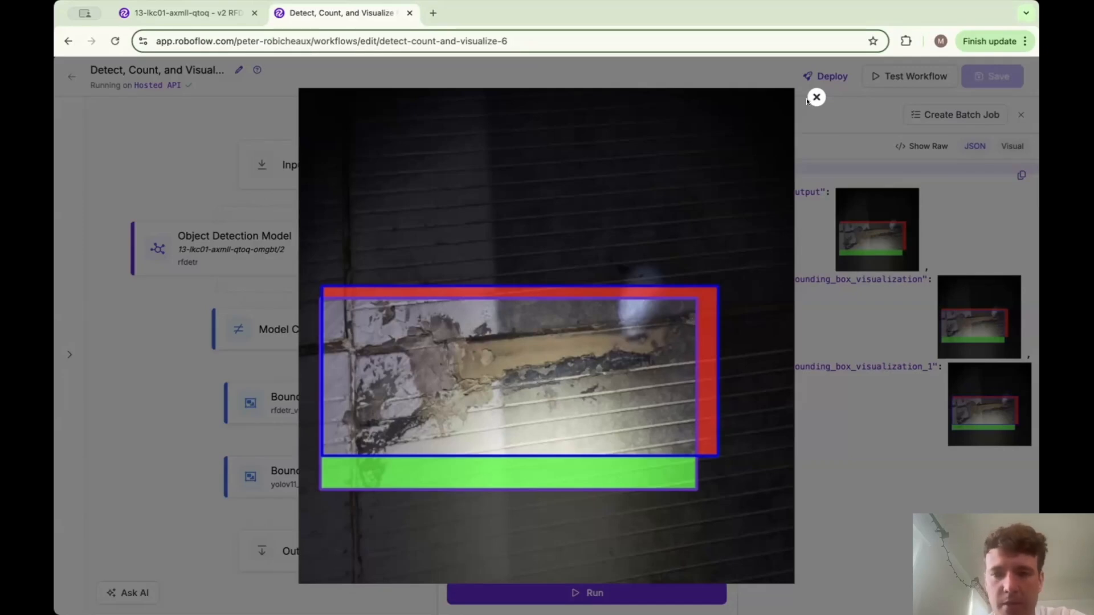
left_click(816, 96)
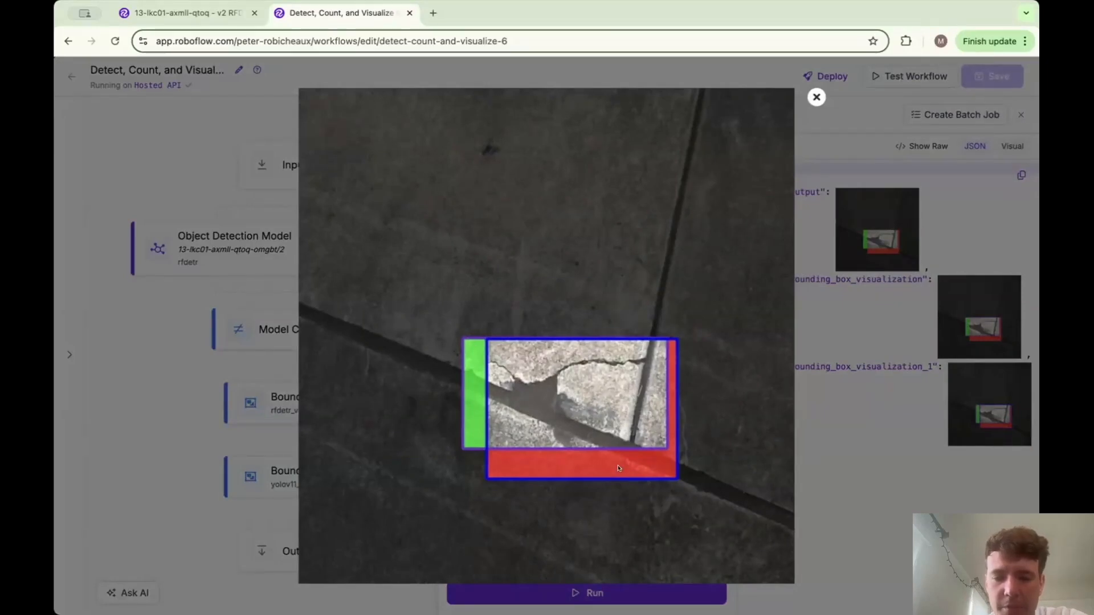
mouse_move(475, 468)
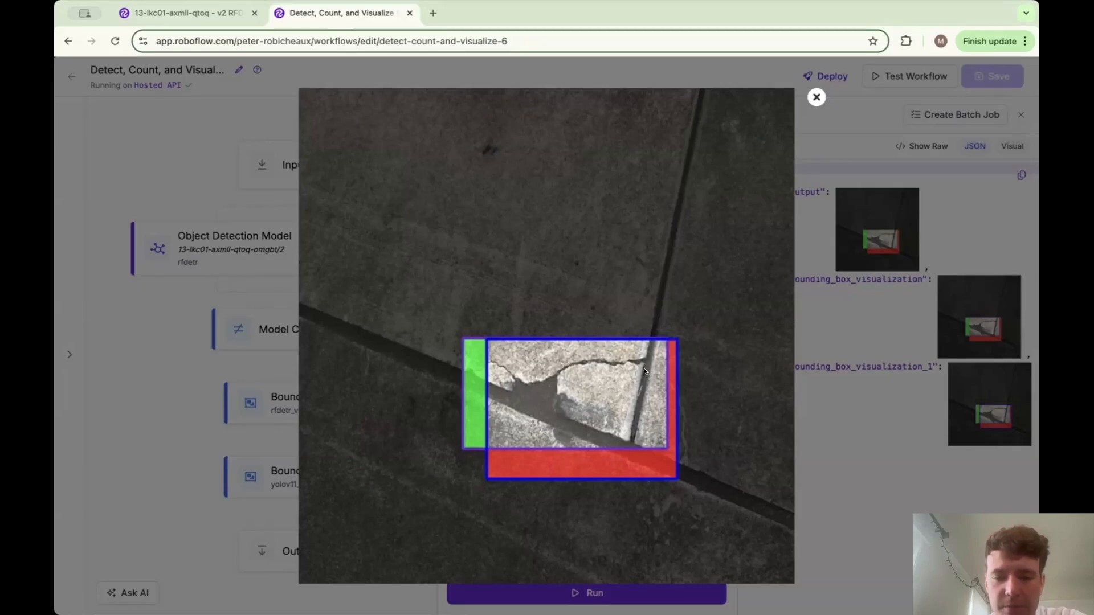
Close the enlarged concrete crack, yellow surface and green detection results in turn
left_click(816, 96)
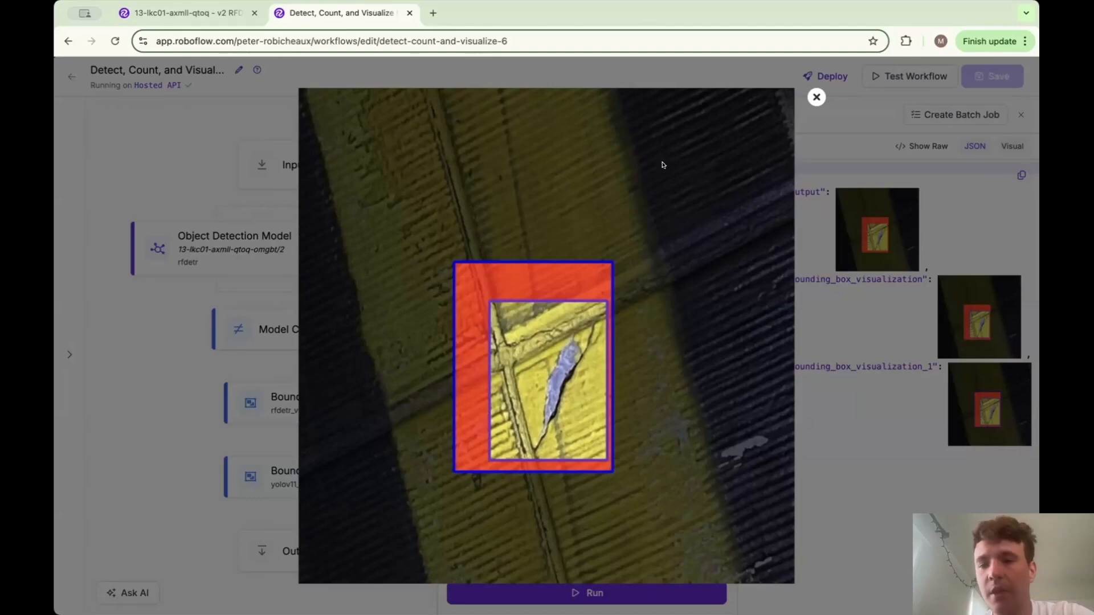
mouse_move(816, 96)
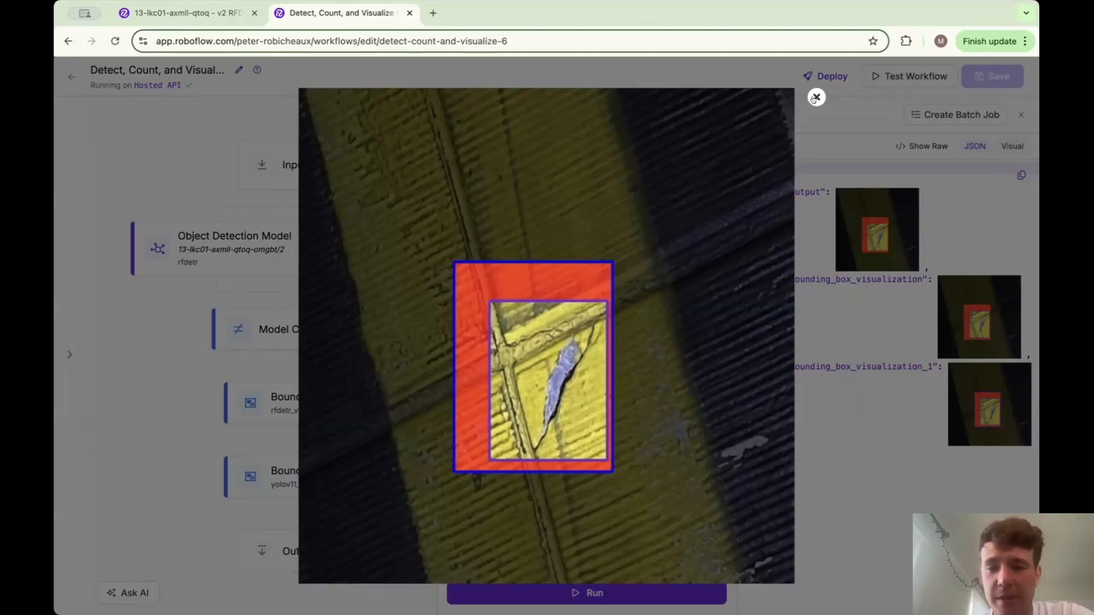
left_click(815, 97)
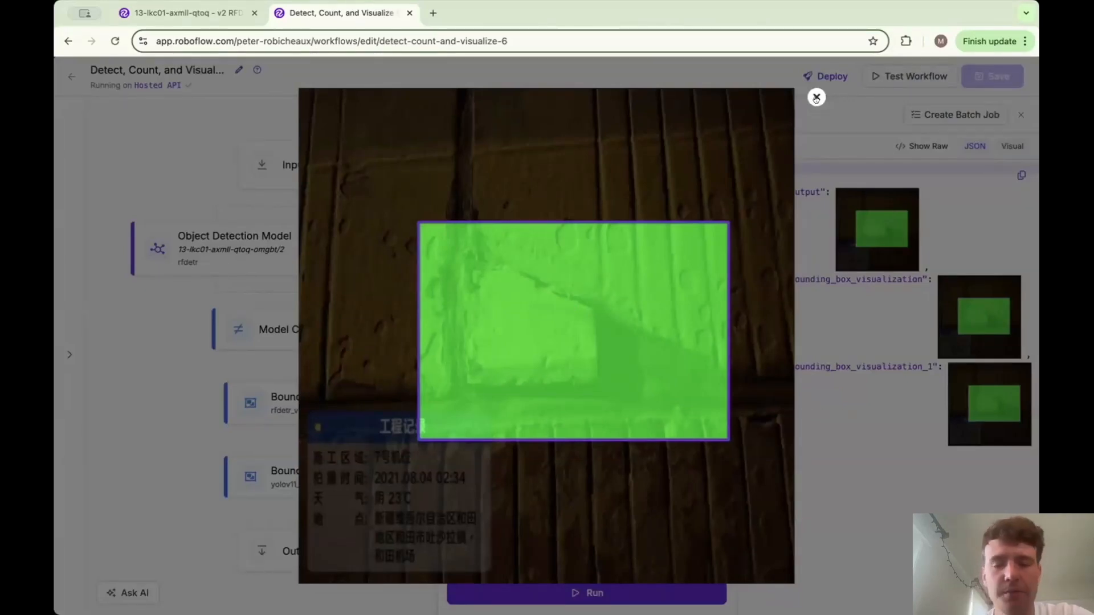
left_click(815, 97)
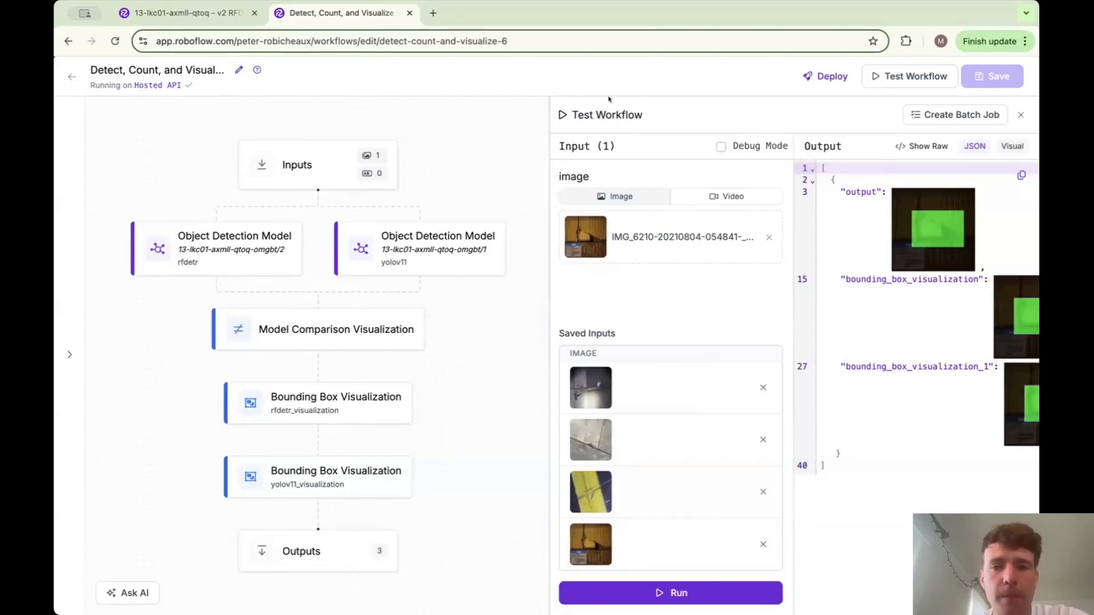
left_click(185, 12)
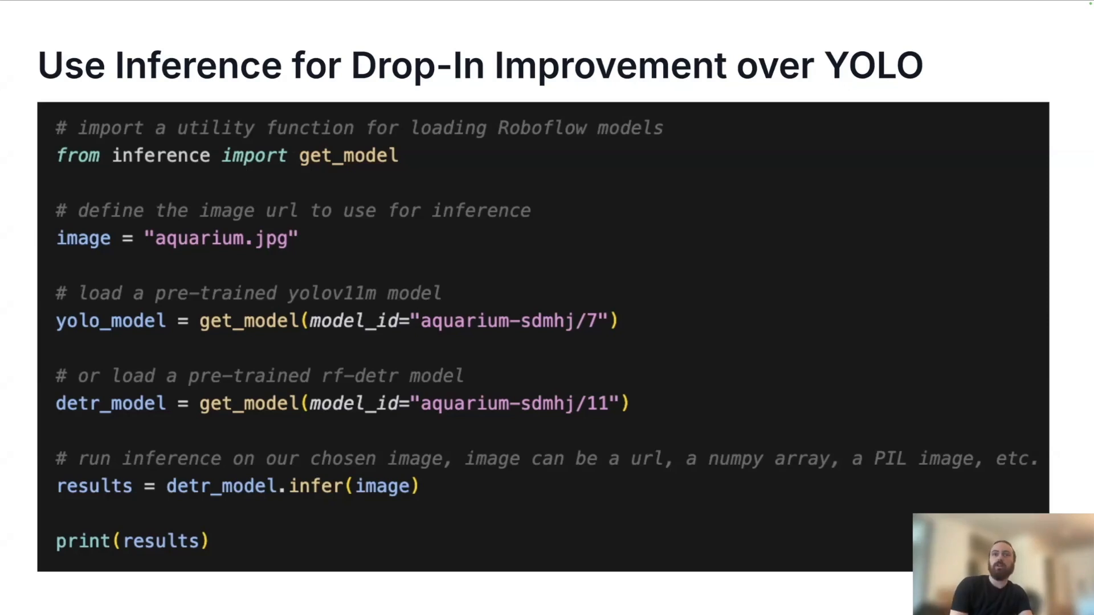
mouse_move(634, 147)
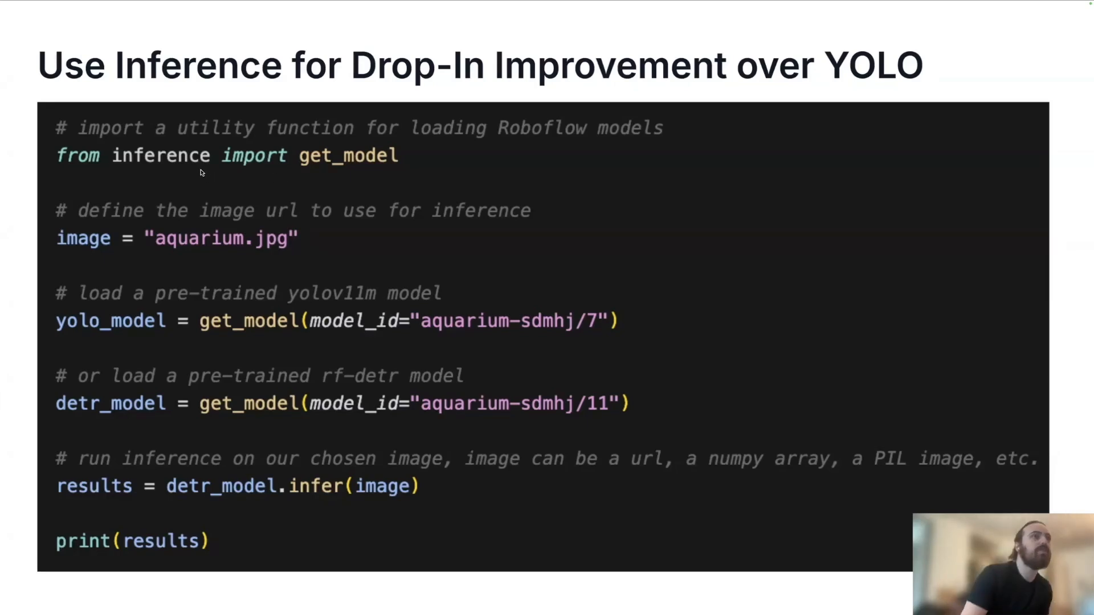
mouse_move(276, 335)
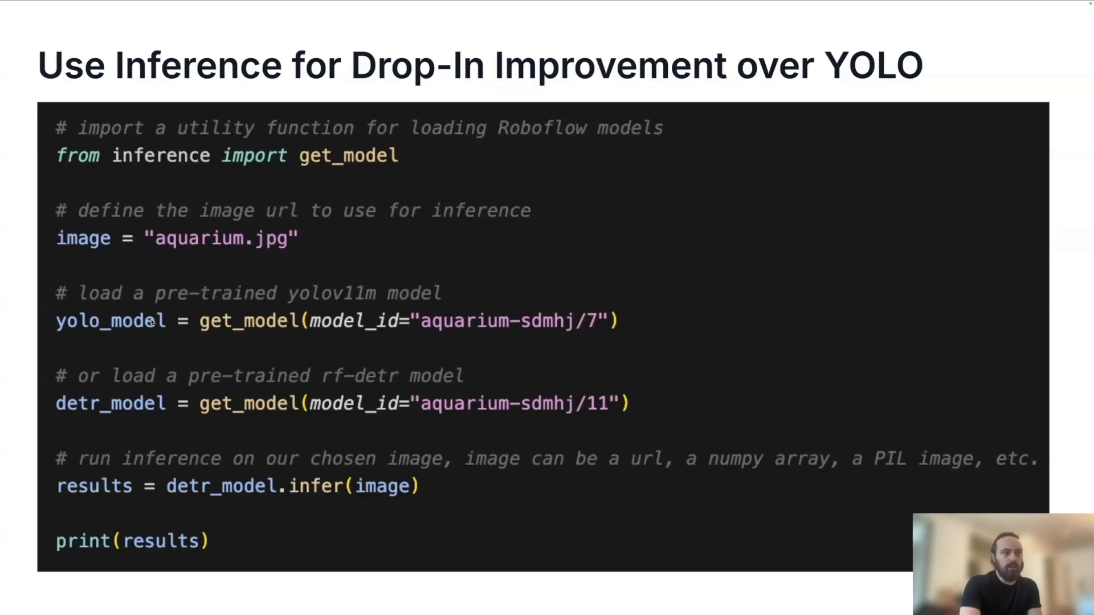
mouse_move(335, 403)
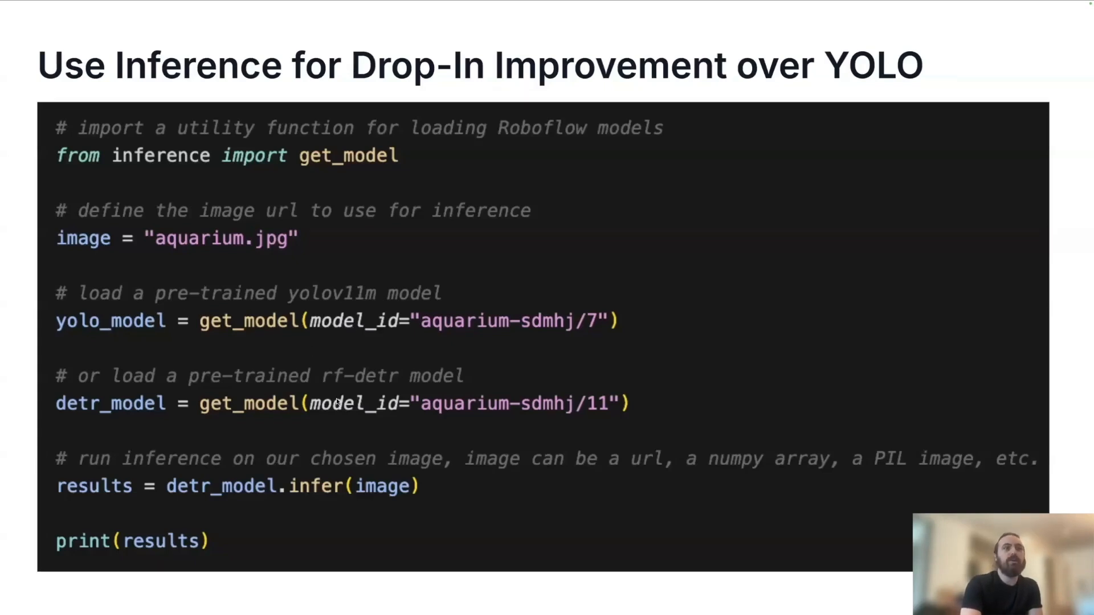
mouse_move(510, 367)
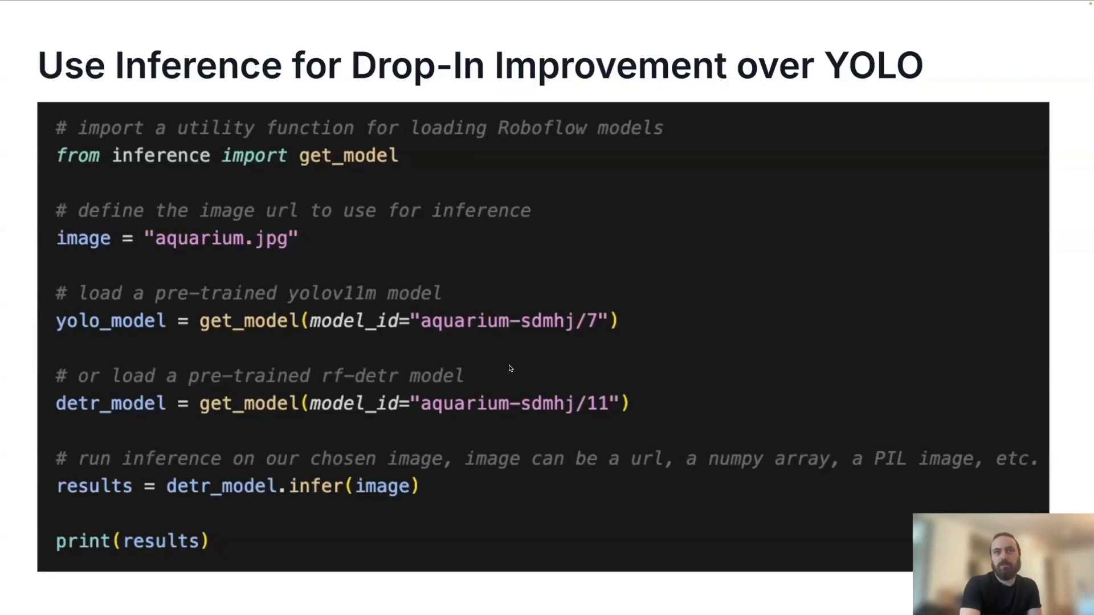
mouse_move(285, 417)
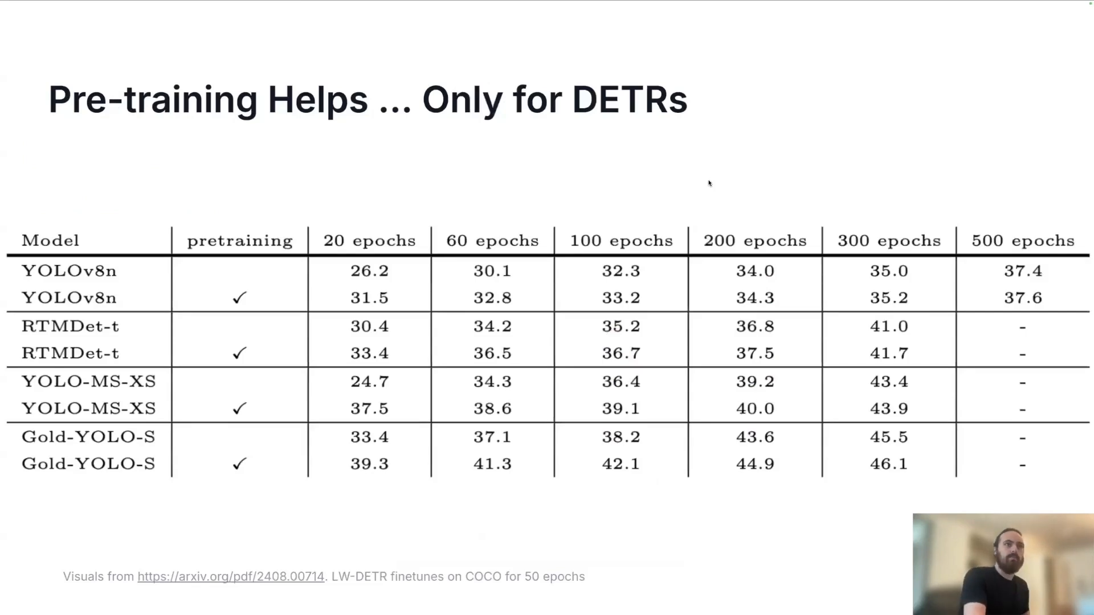
mouse_move(172, 183)
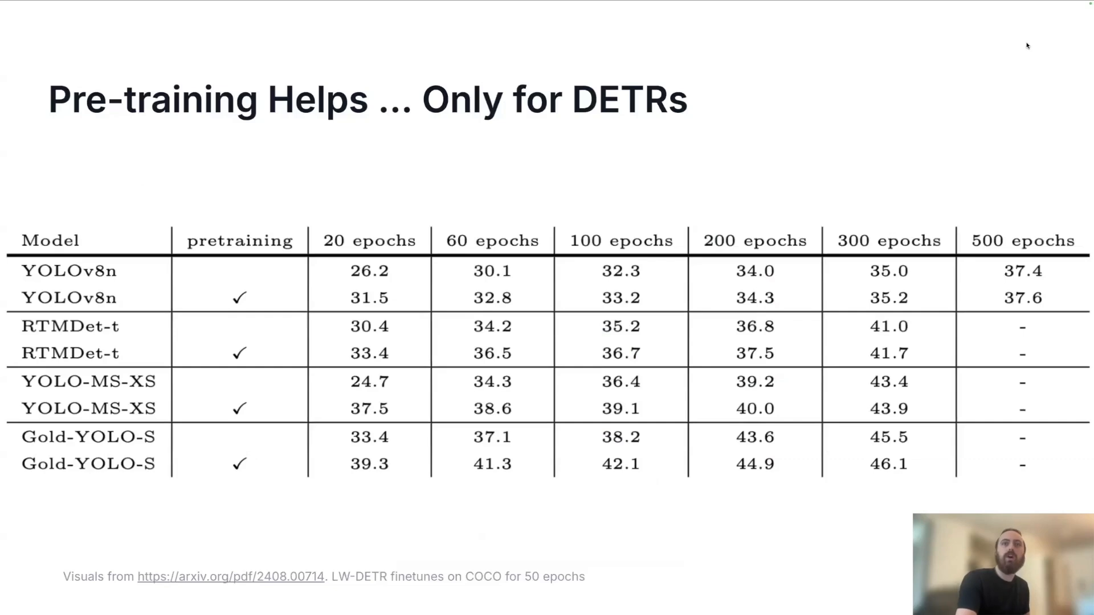
mouse_move(205, 158)
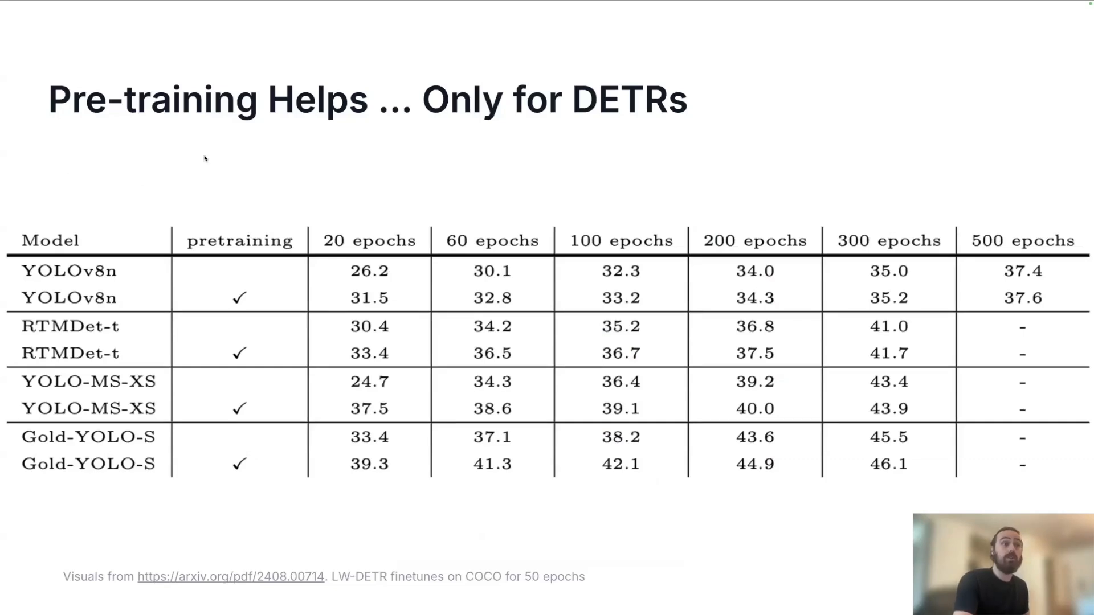
mouse_move(198, 289)
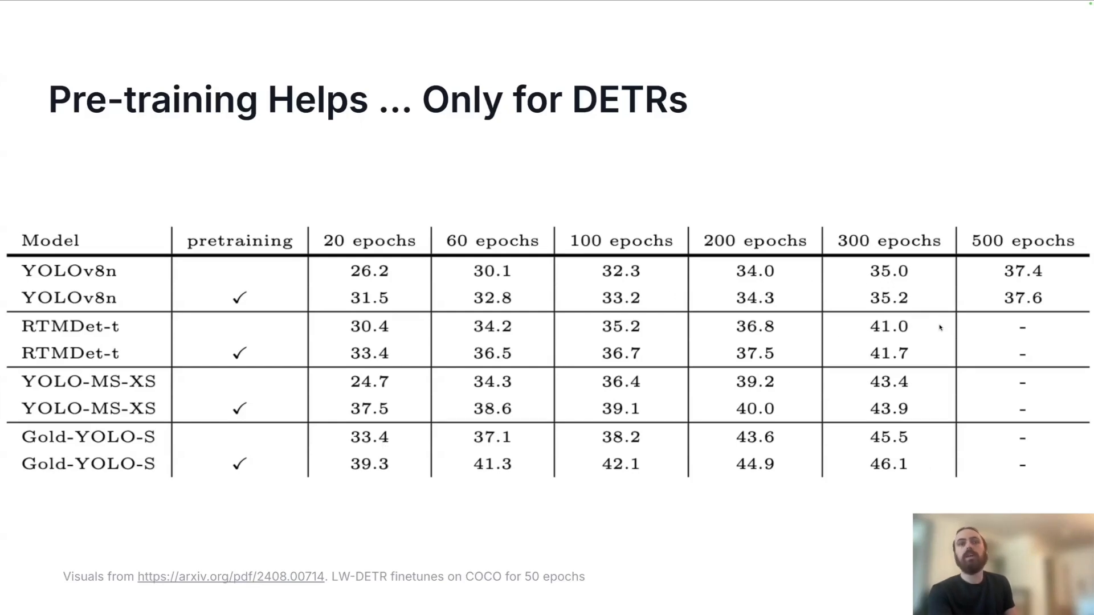
mouse_move(928, 339)
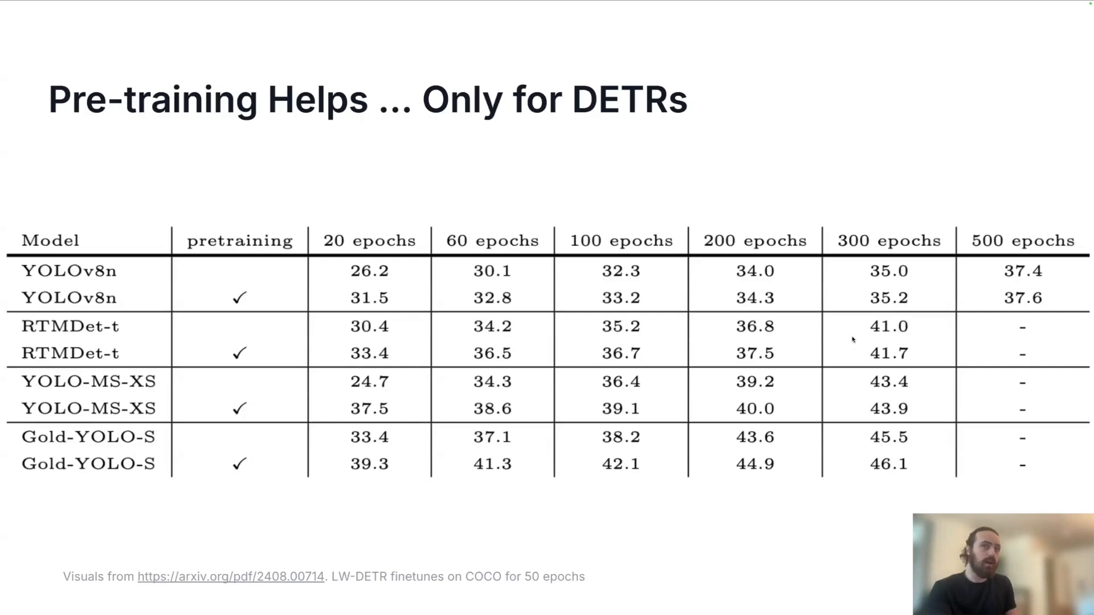
Advance to the DINOv2 pre-training slide and play its dog feature-map video
key("Right")
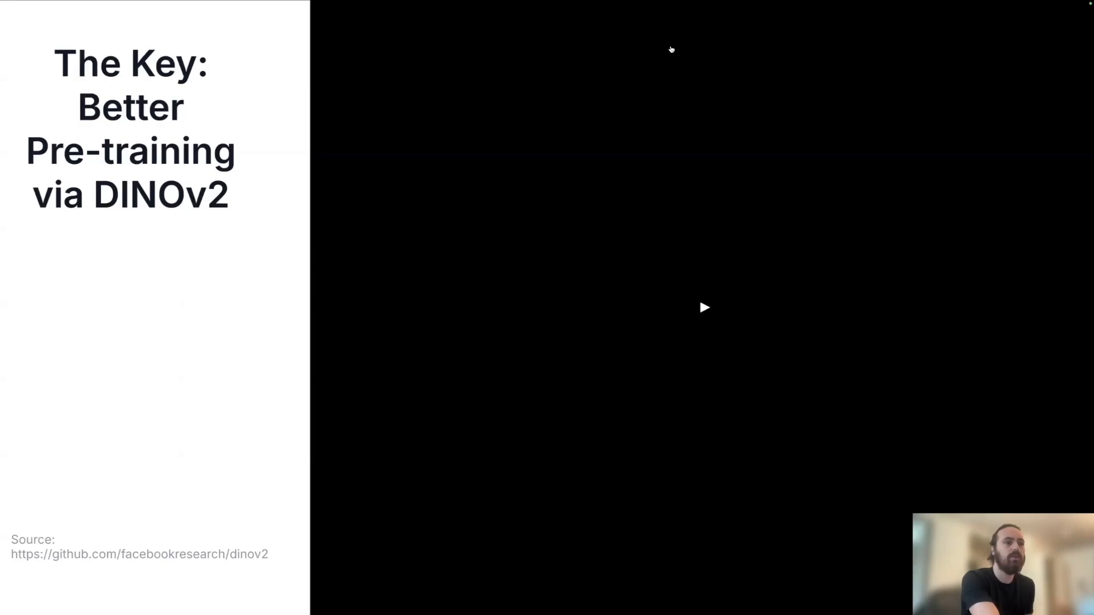
left_click(705, 307)
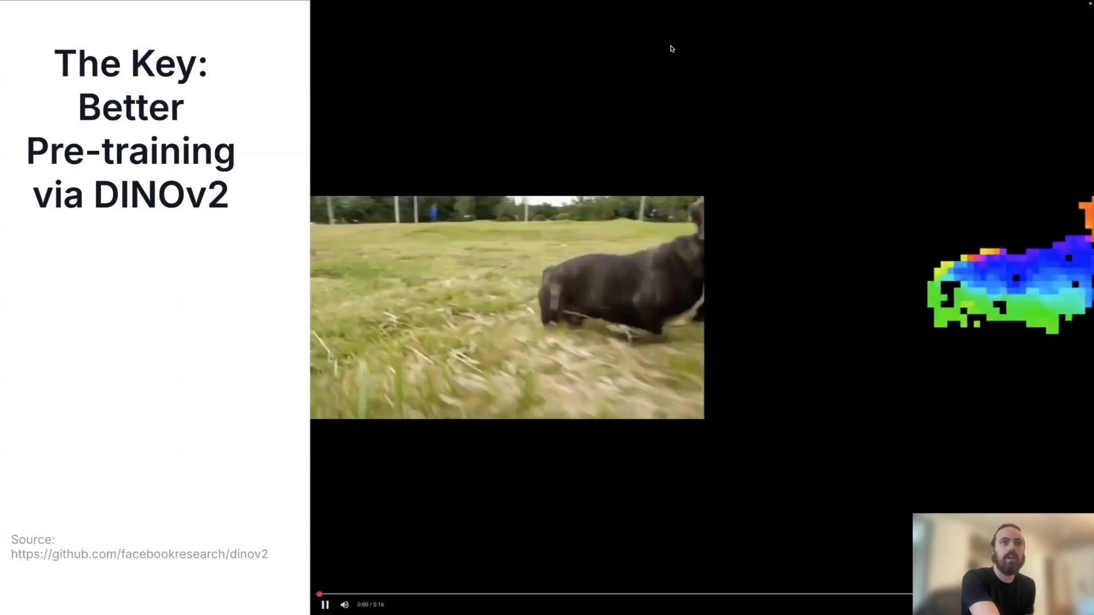